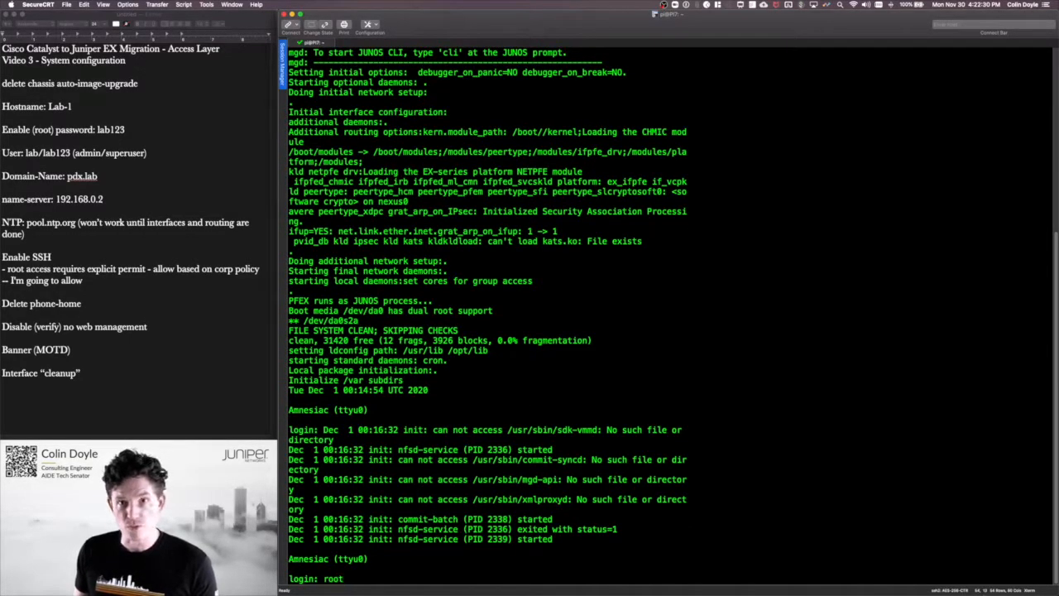
scroll(down, 3)
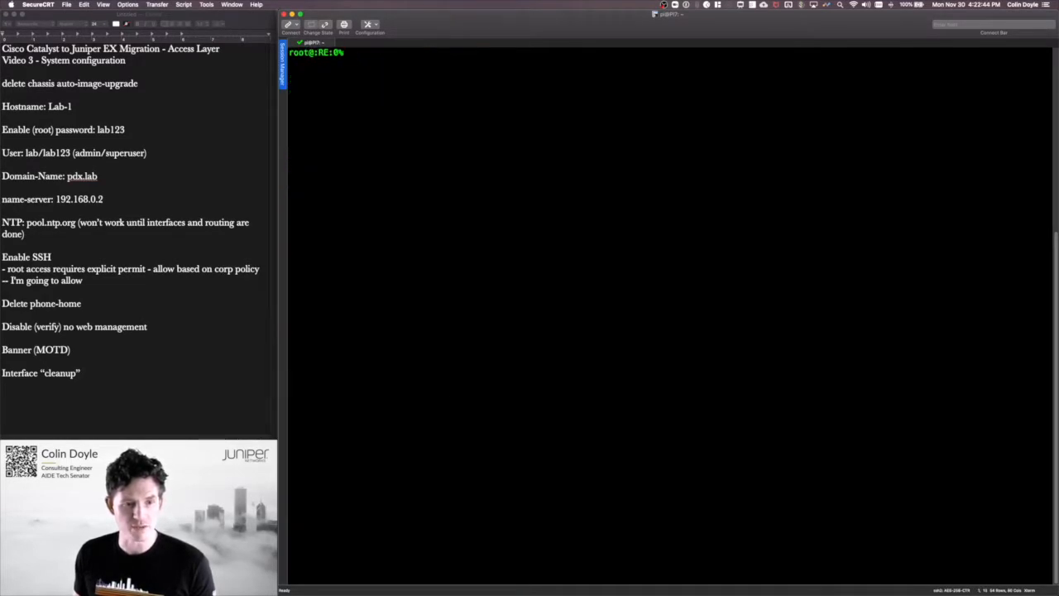
key(Return)
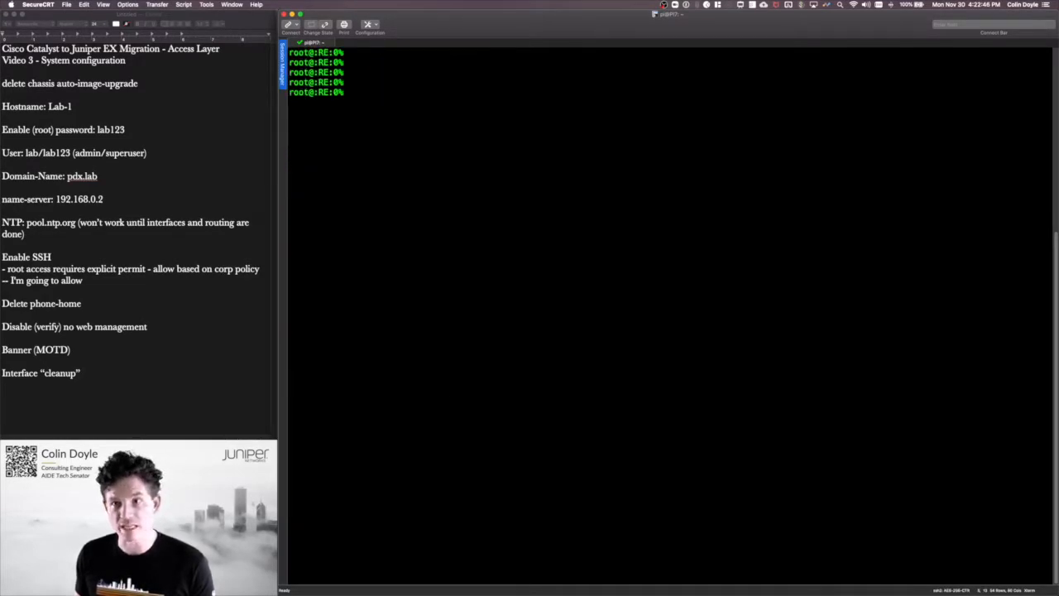
text(cli)
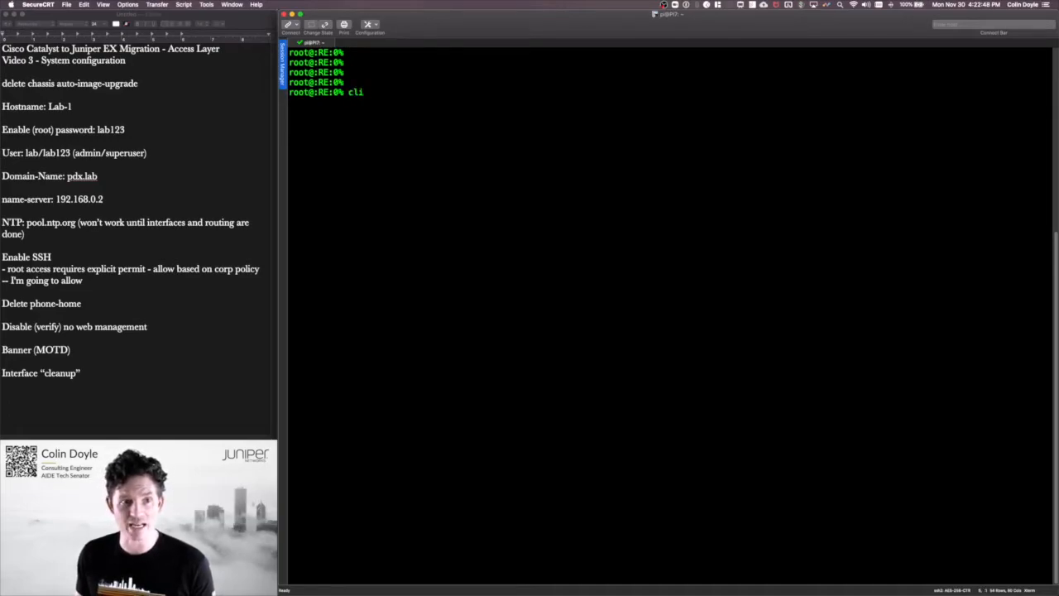
key(Return)
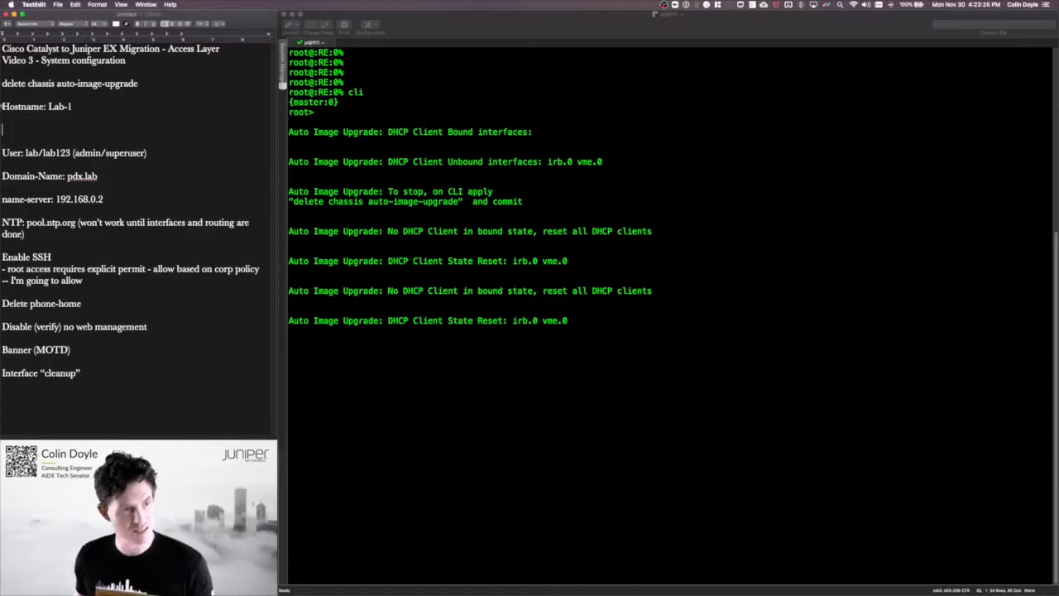
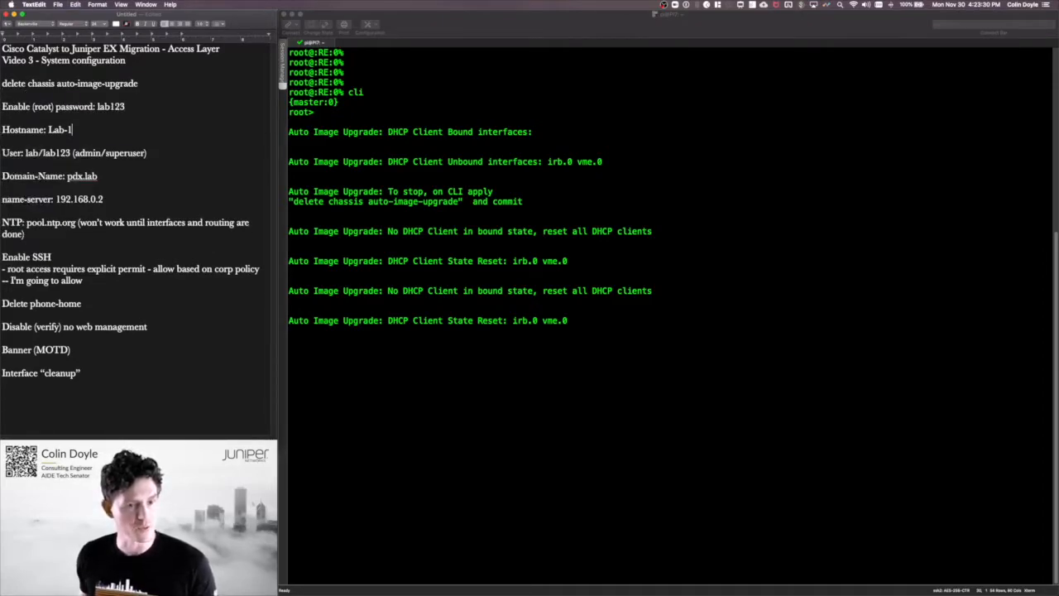
drag(765, 198, 608, 240)
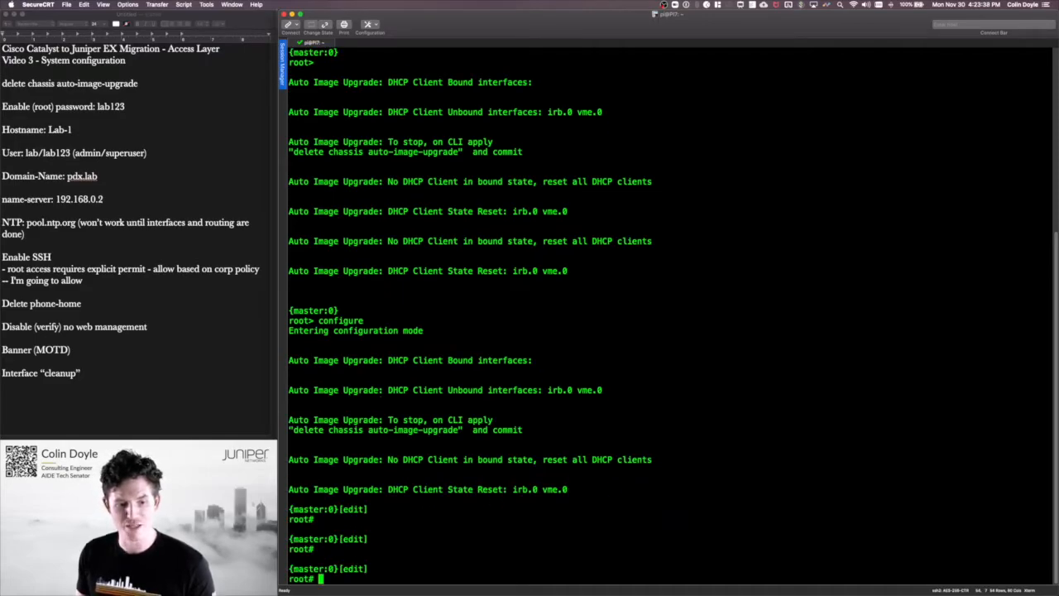
- Delete chassis auto-image-upgrade from the switch configuration
text(delete)
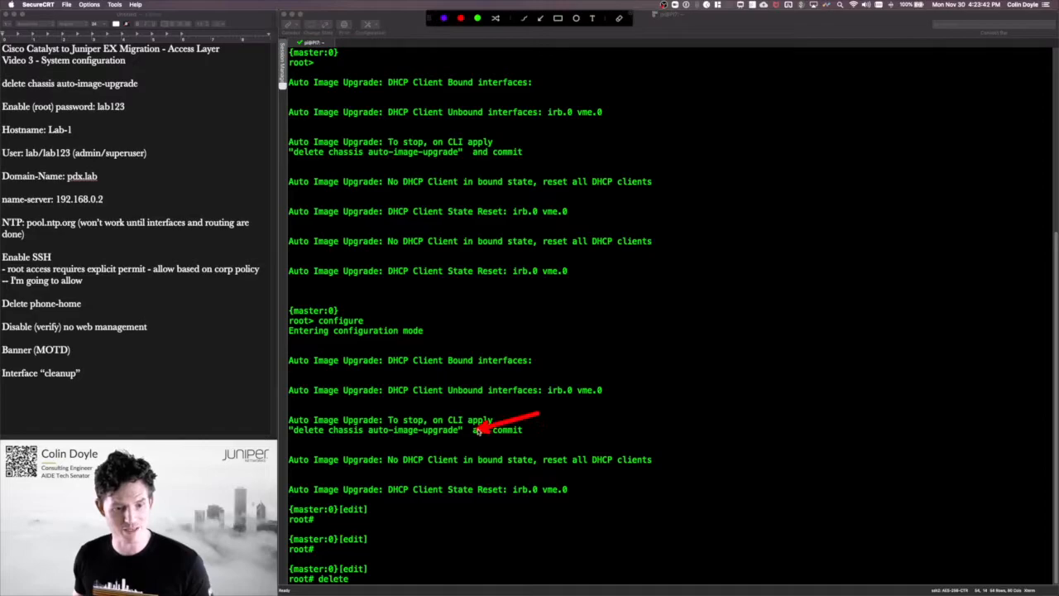
text(chassis)
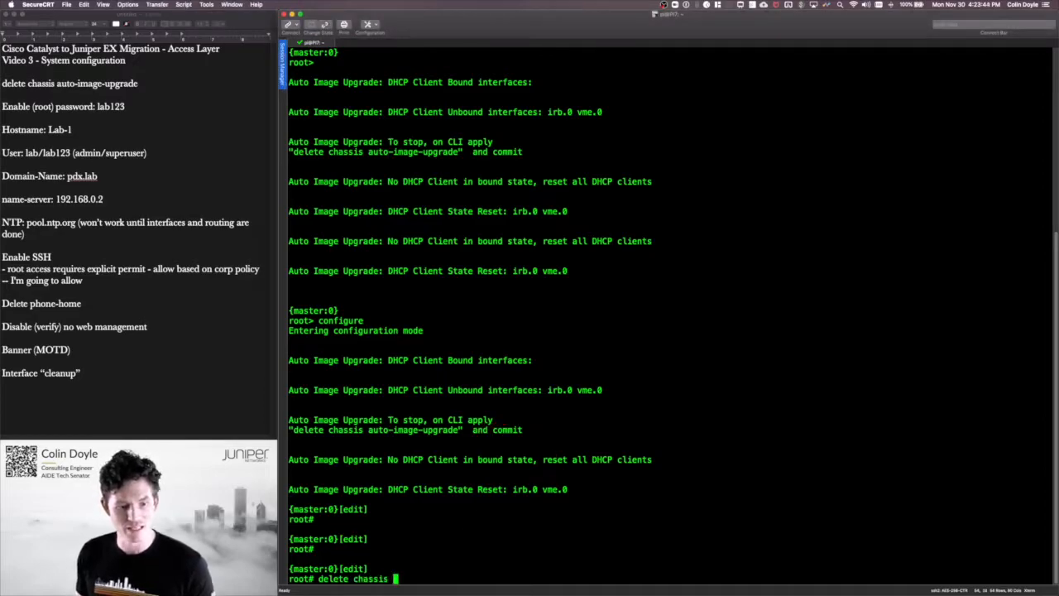
text(auto-image-upgrade)
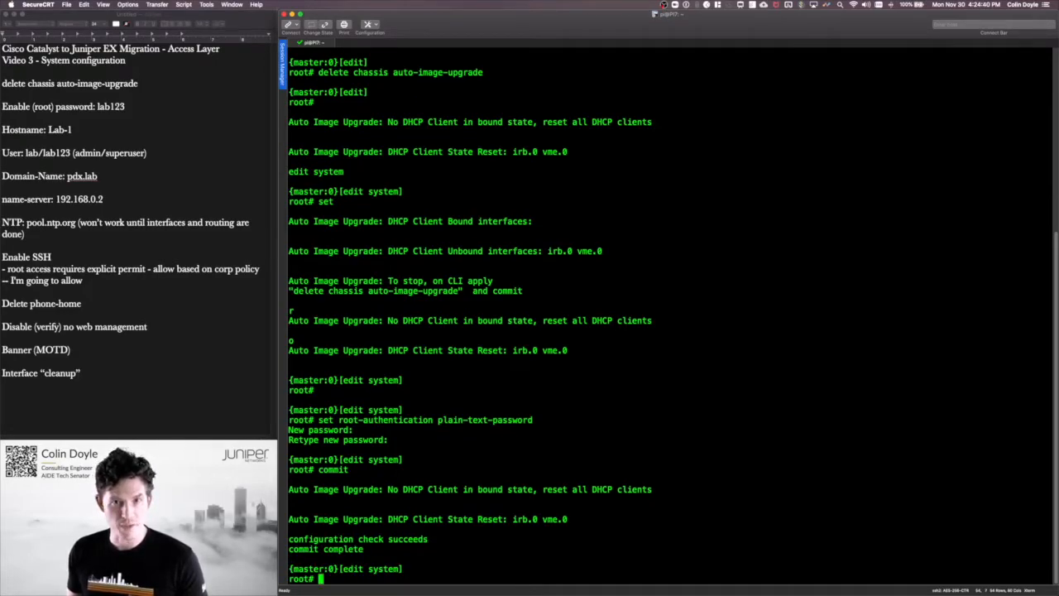
- Run show at the [edit system] prompt to list the system settings
text(show)
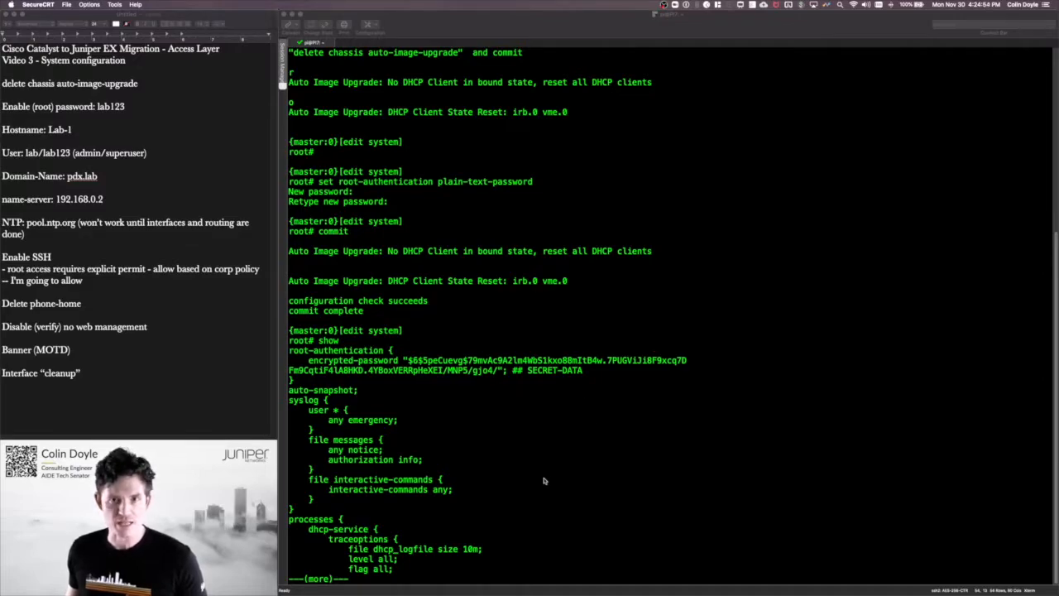
mouse_move(475, 351)
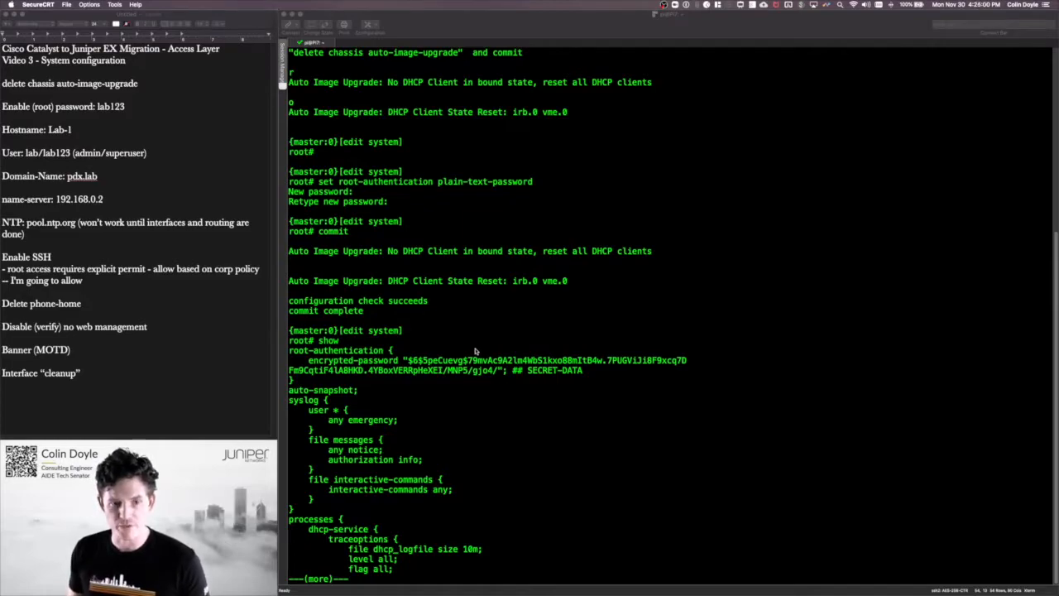
mouse_move(253, 141)
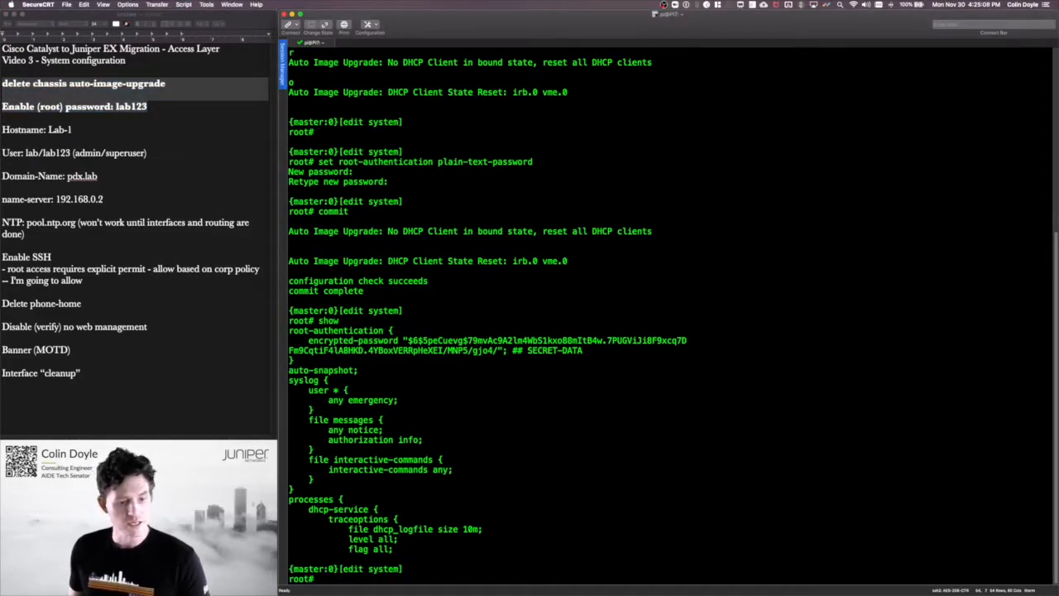
- Set host name Lab-1 and add login user lab with class super-user
text(set host-name Lab-1)
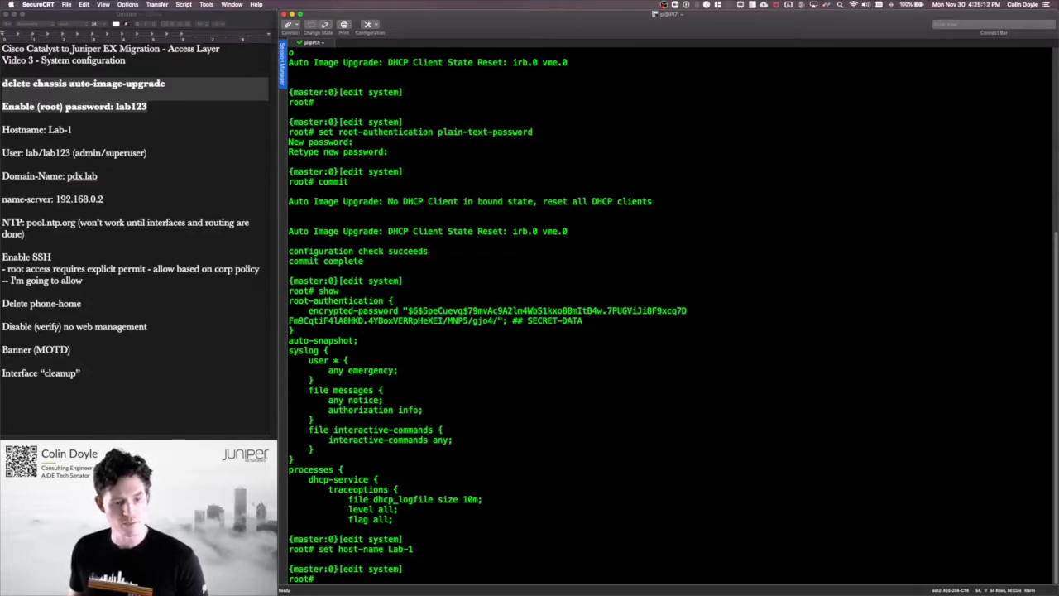
text(set l)
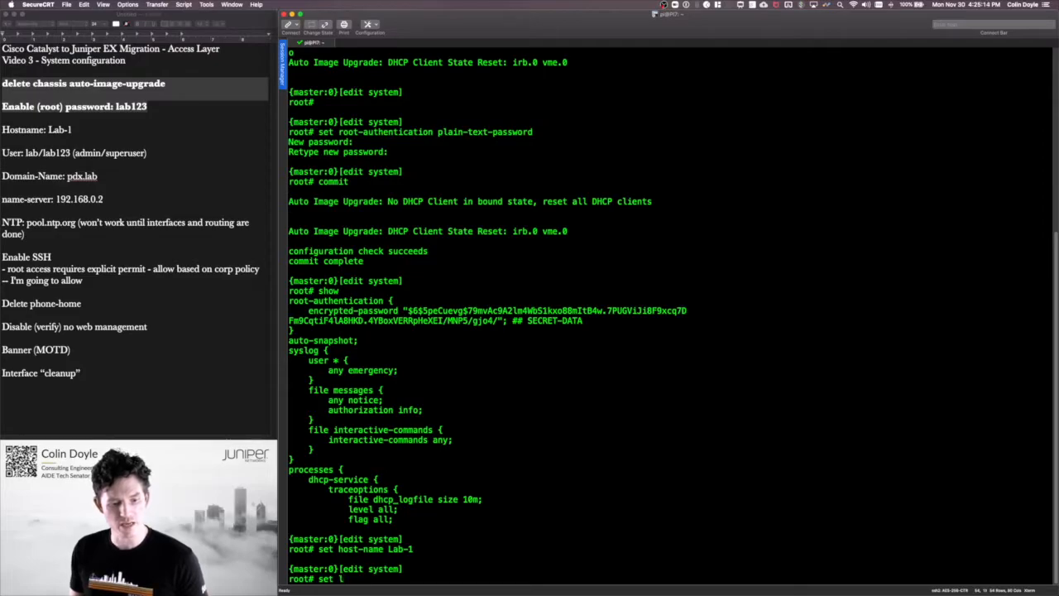
text(ogin user)
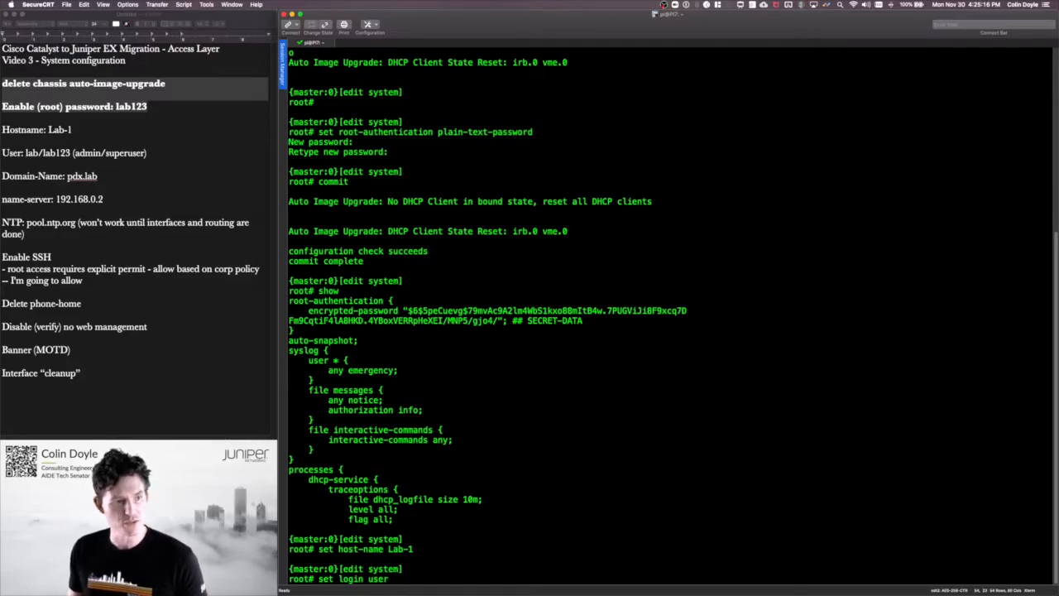
text(lab)
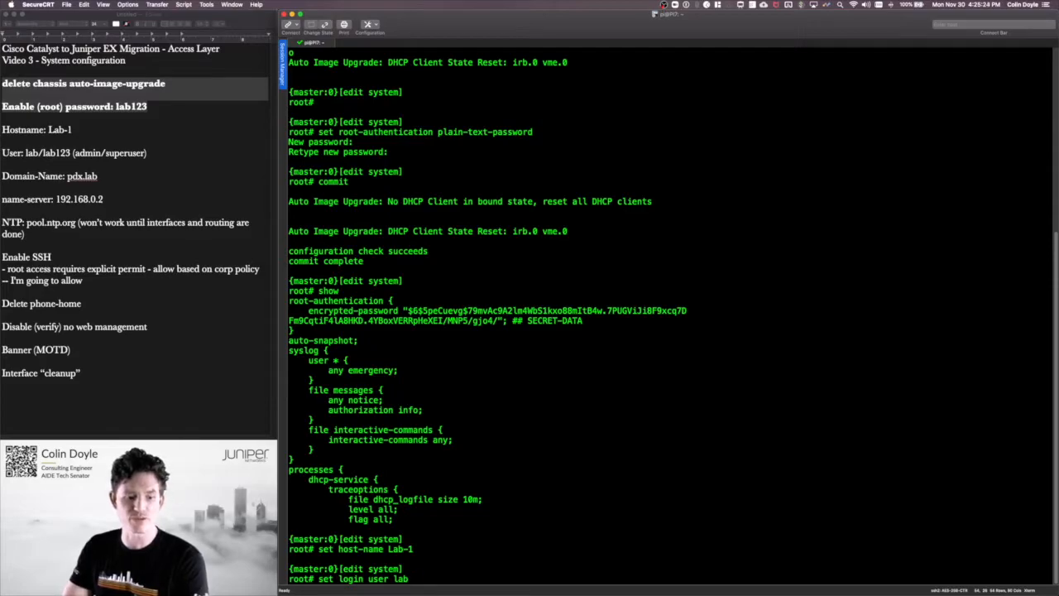
text(clas)
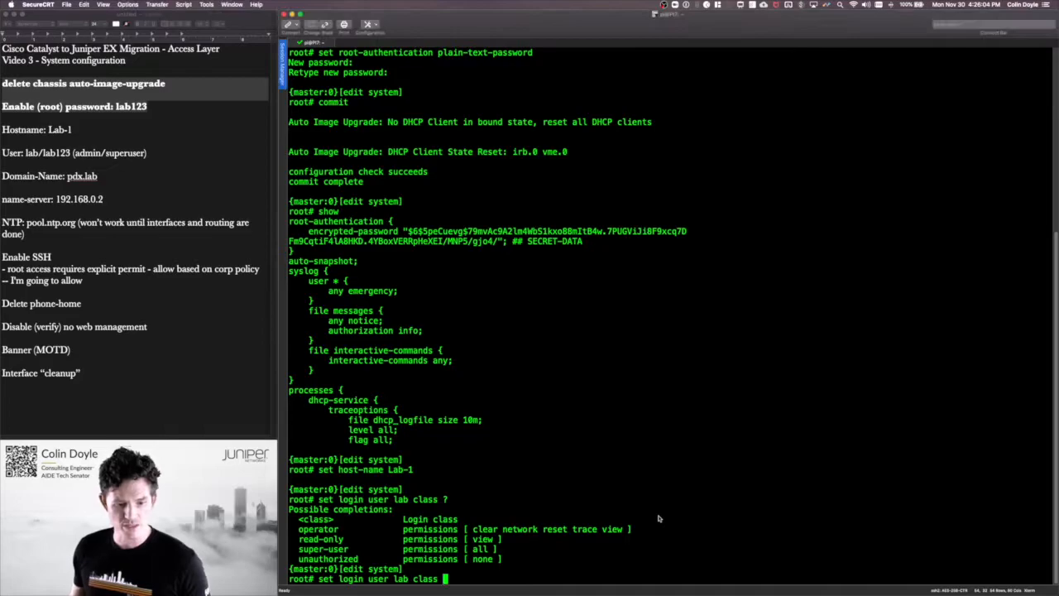
text(super-user pl)
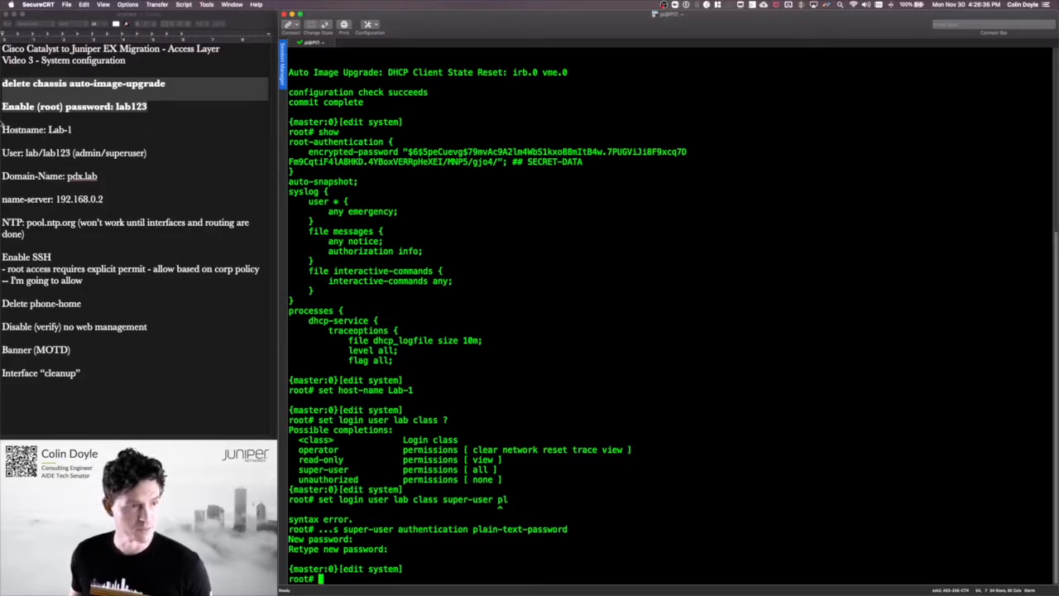
- Set domain name pdx.lab and name server 192.168.0.2
text(set domain-name)
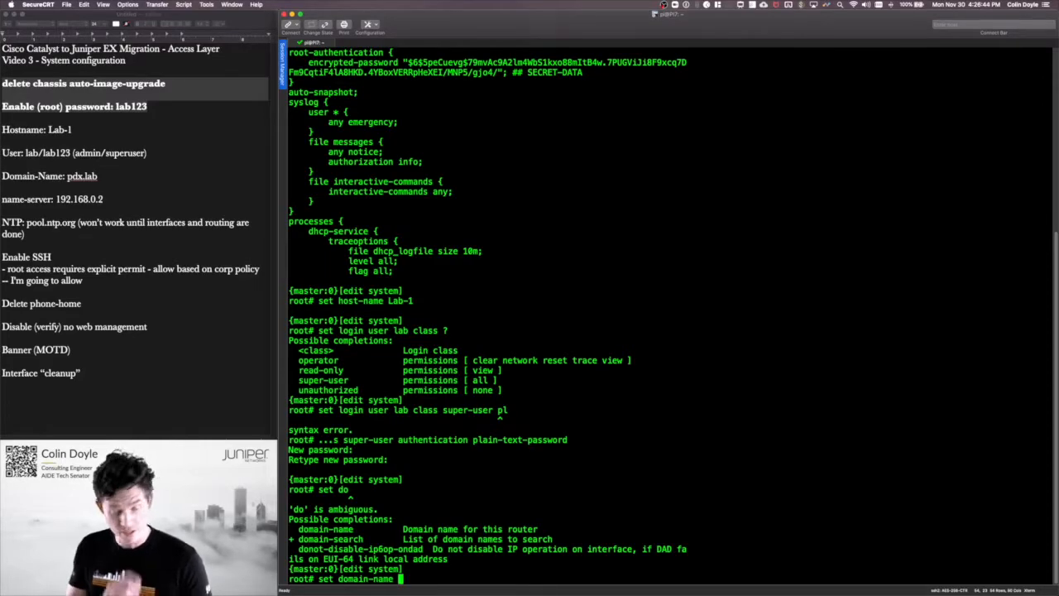
text(p)
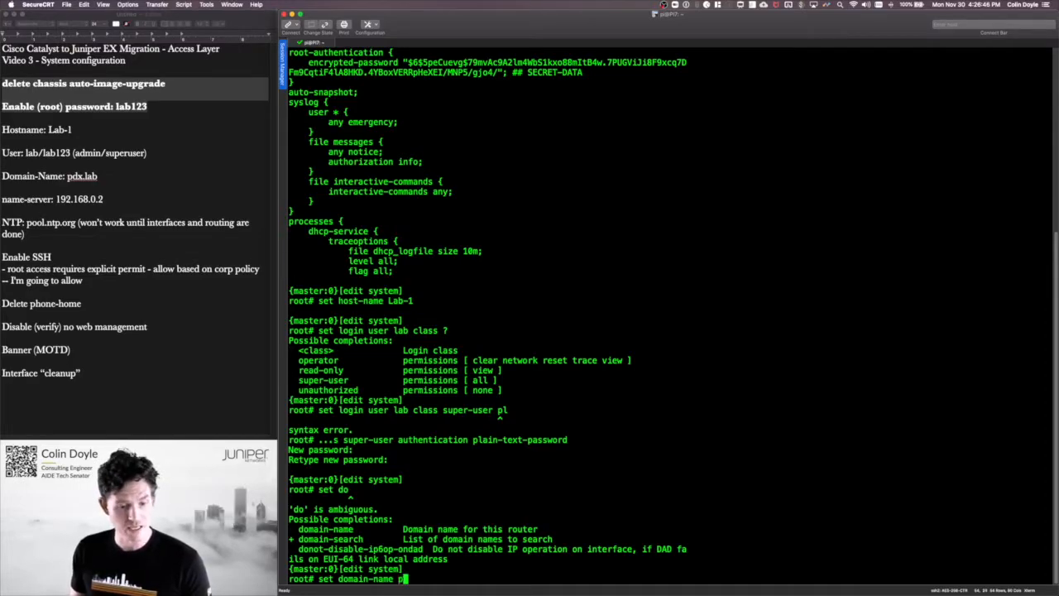
text(dx.lab)
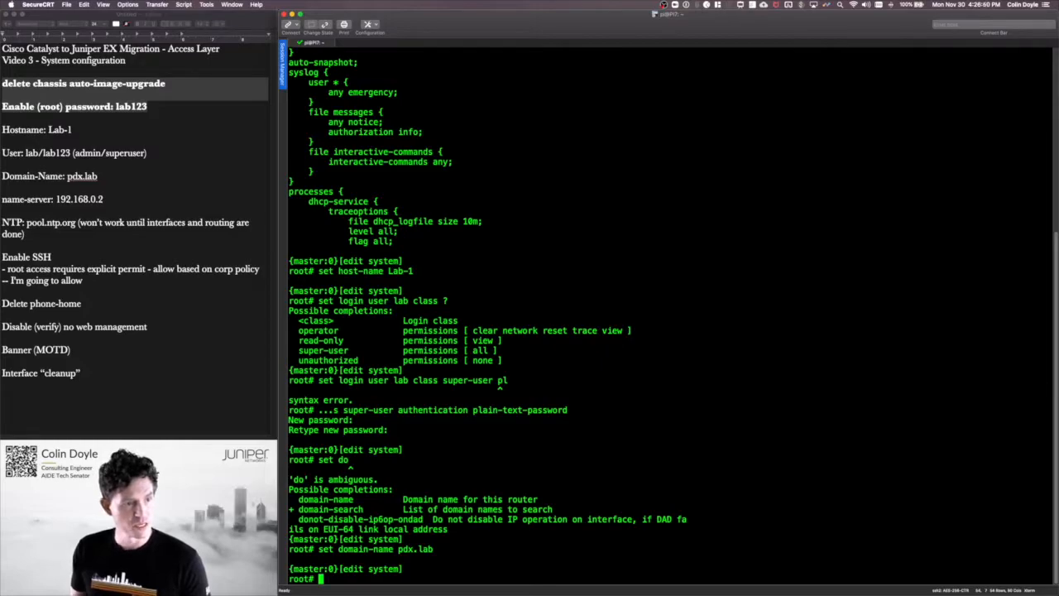
text(set name-server)
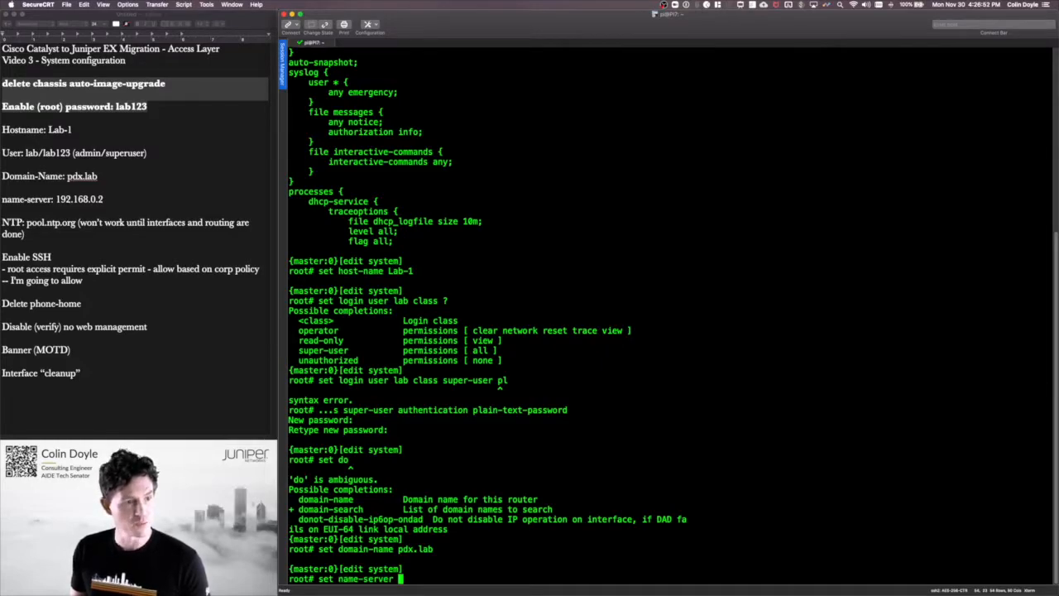
text(192.168.0.2)
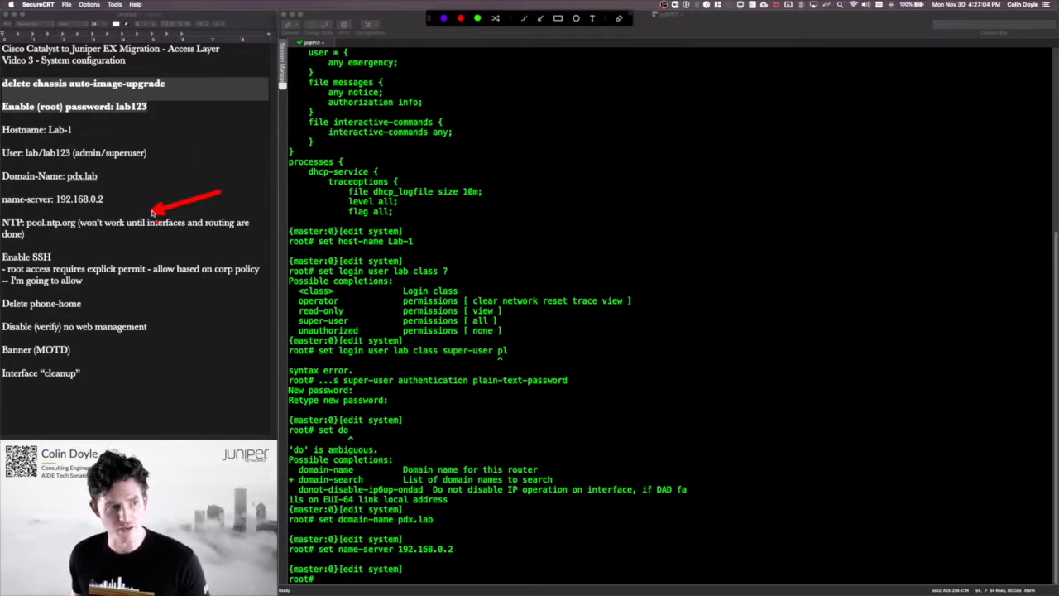
mouse_move(70, 238)
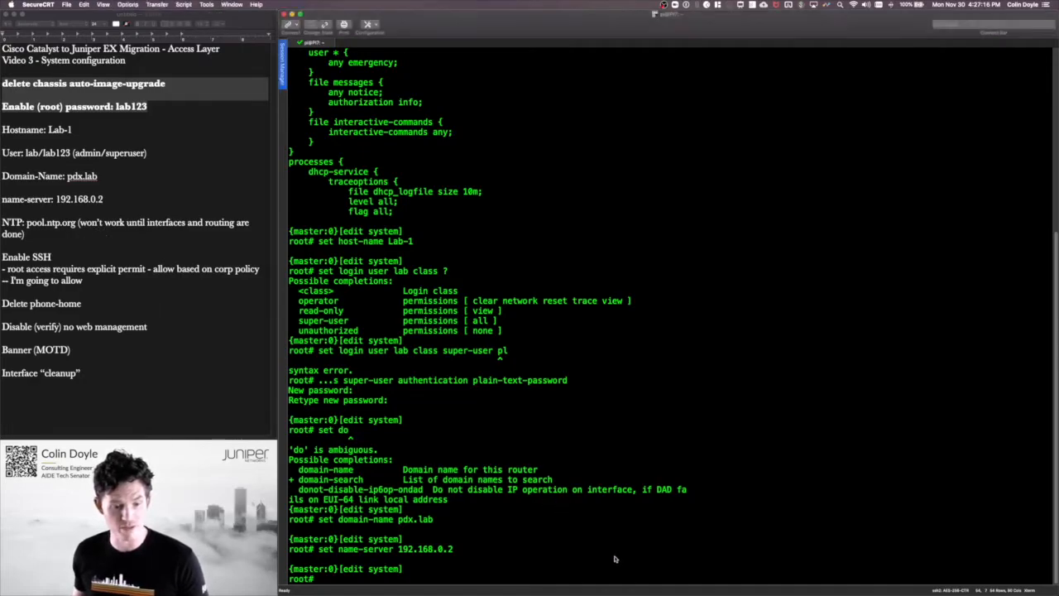
- Try adding NTP server pool.ntp.org, which fails name resolution
text(set n)
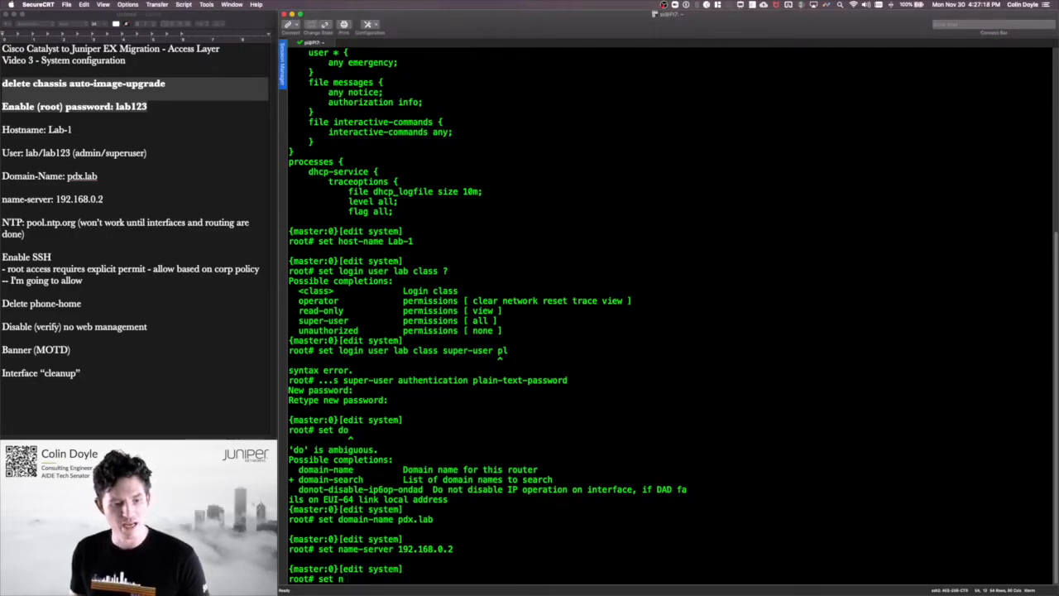
text(tp pool.ntp.org)
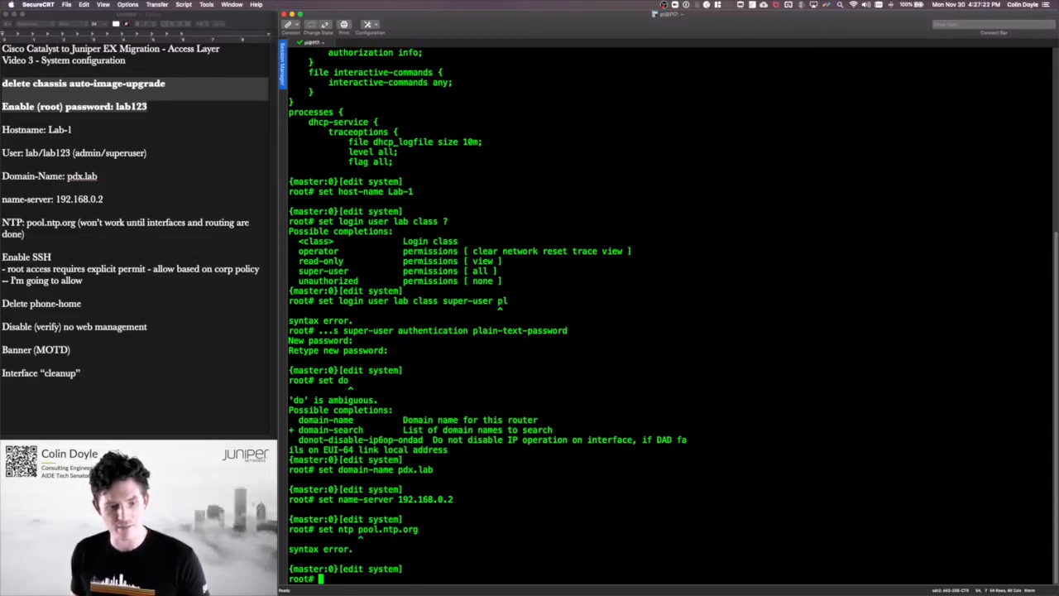
text(set ntp pool.ntp.org)
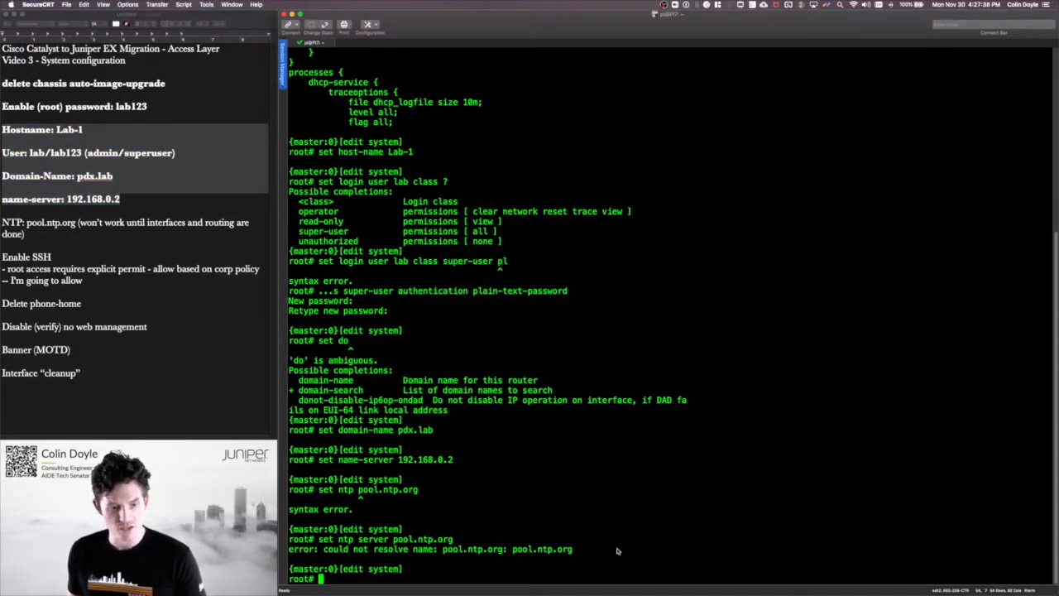
- Review the configuration, then set services ssh root-login allow
text(show service)
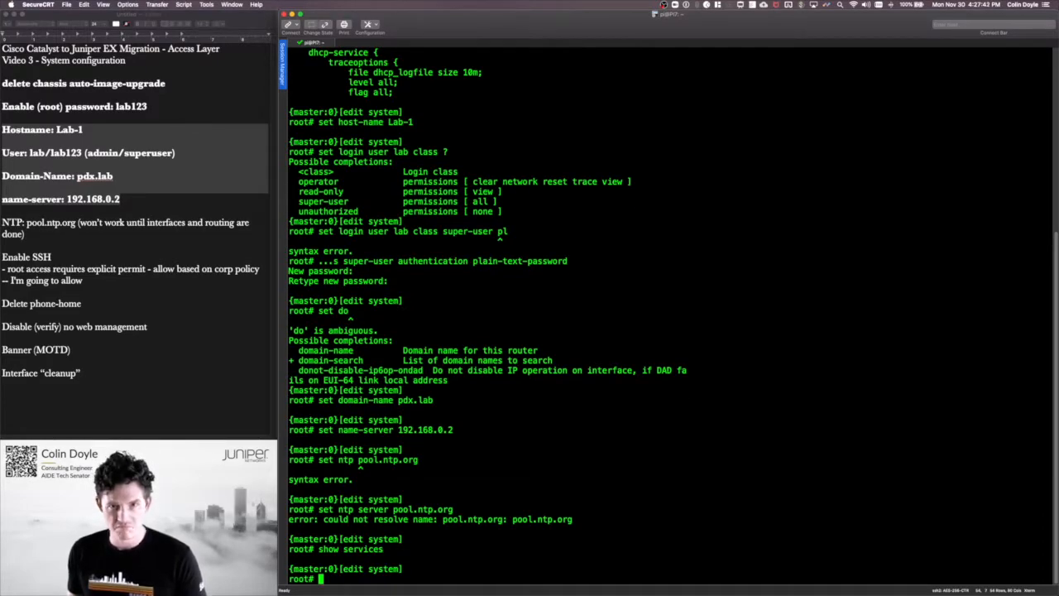
text(set services ssh)
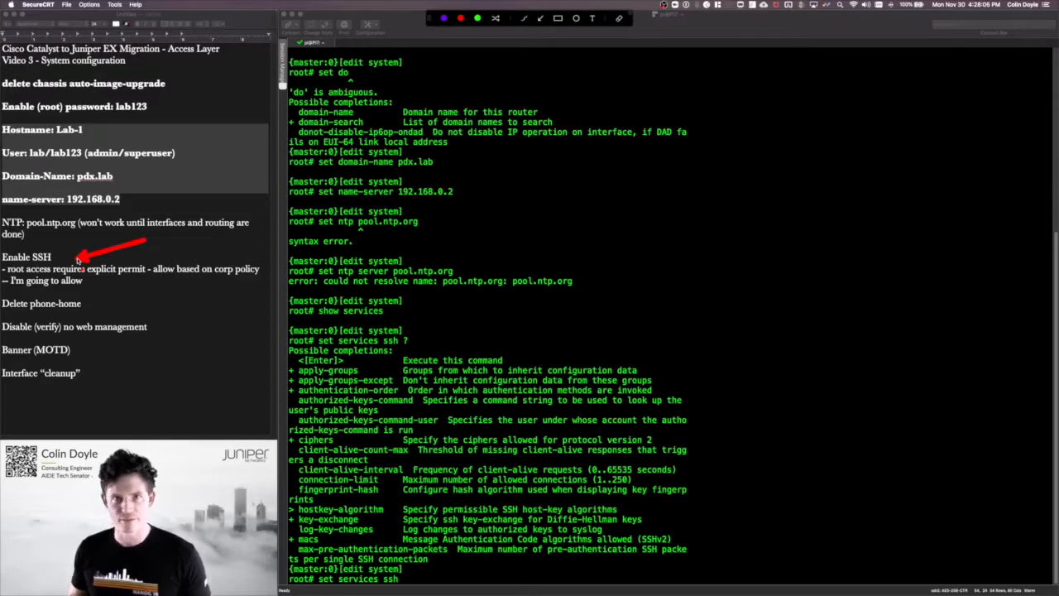
mouse_move(396, 366)
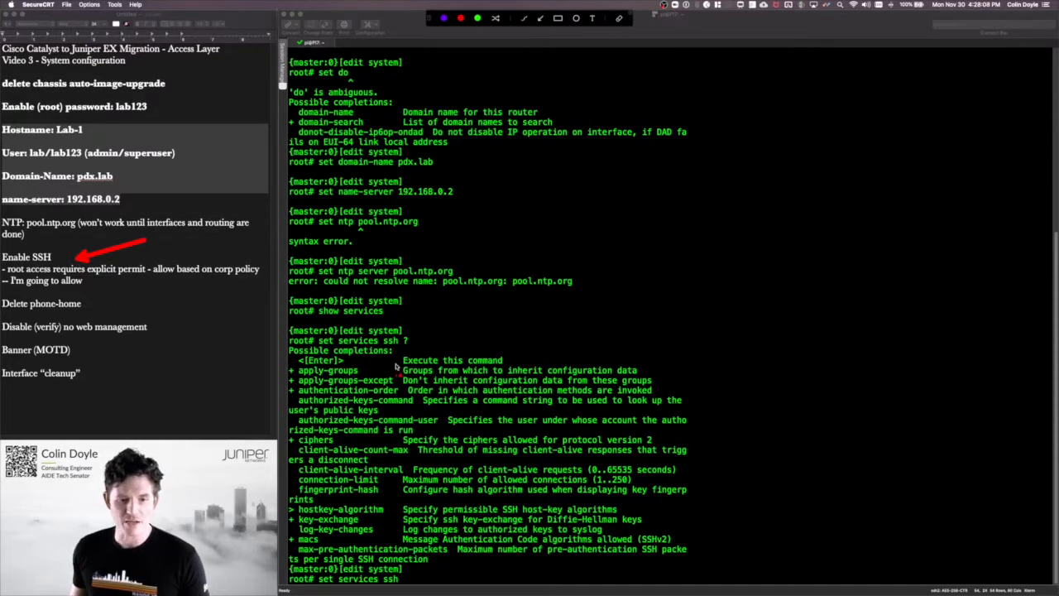
mouse_move(475, 580)
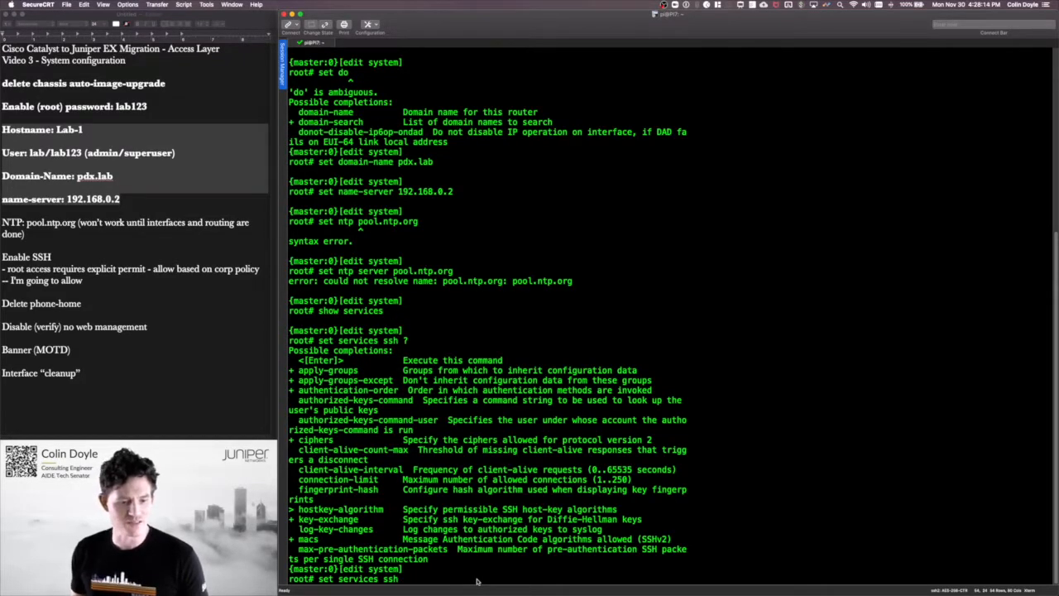
text(root-login)
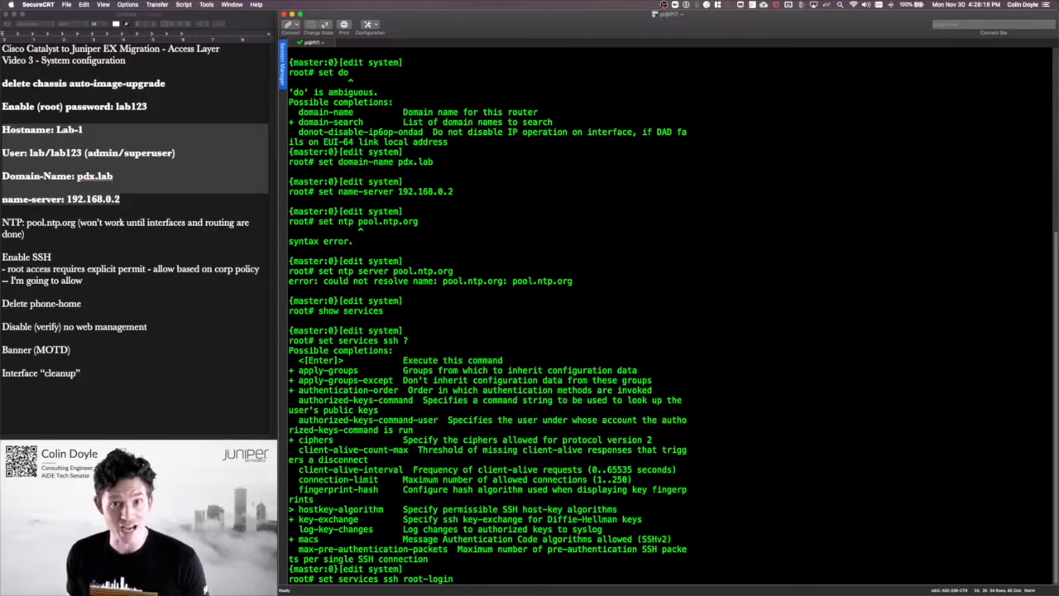
text(allow)
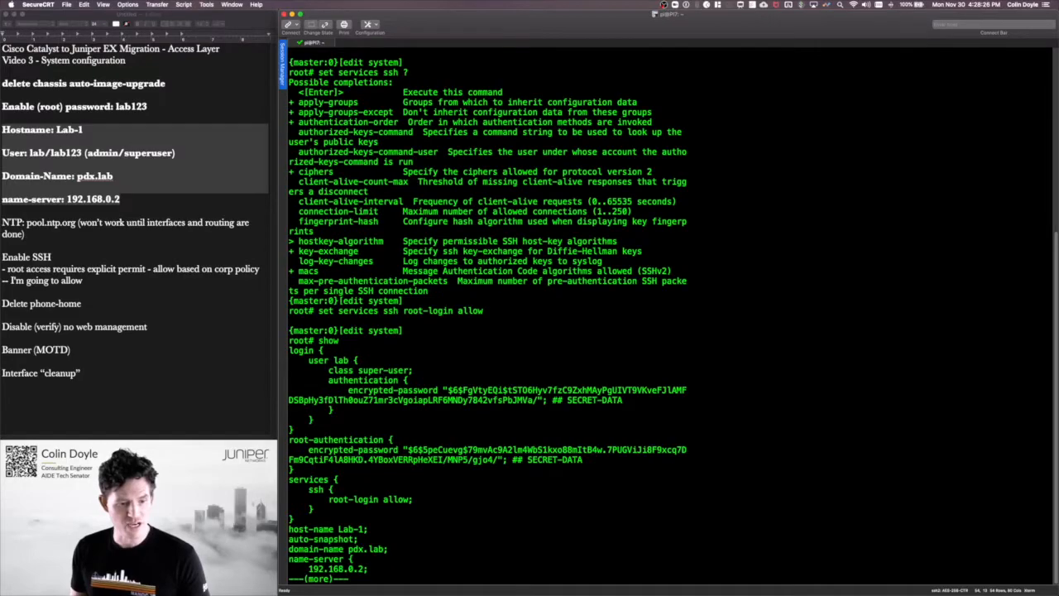
- Scroll through the system hierarchy and delete phone-home
scroll(down, 3)
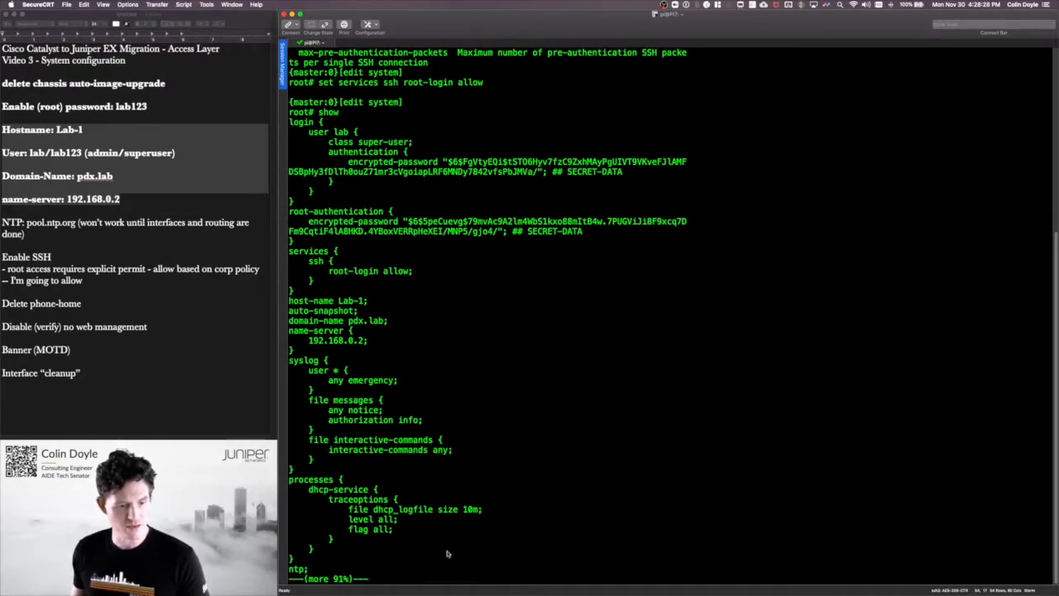
scroll(down, 3)
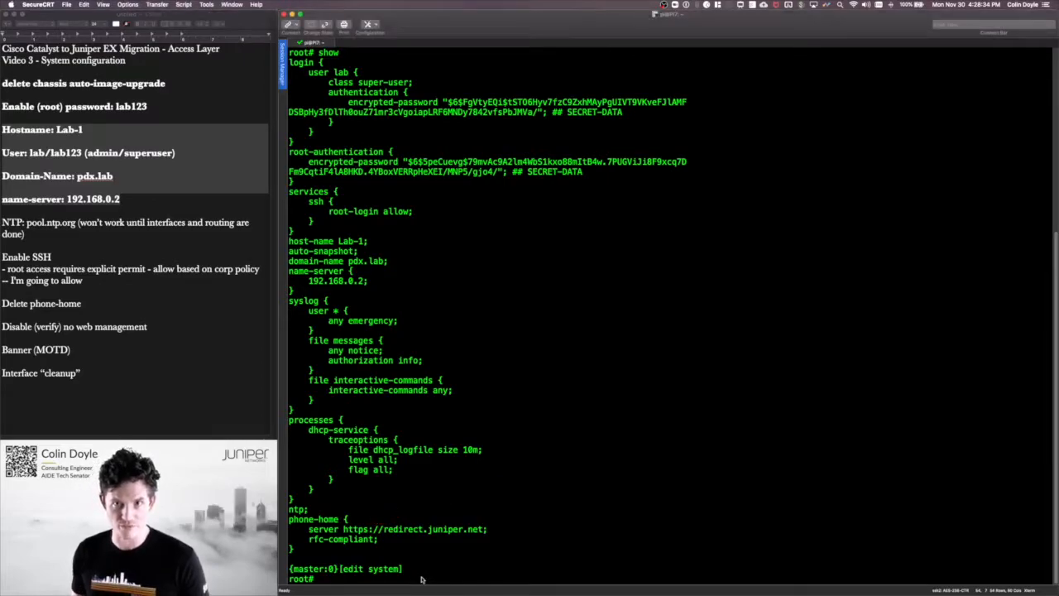
text(d)
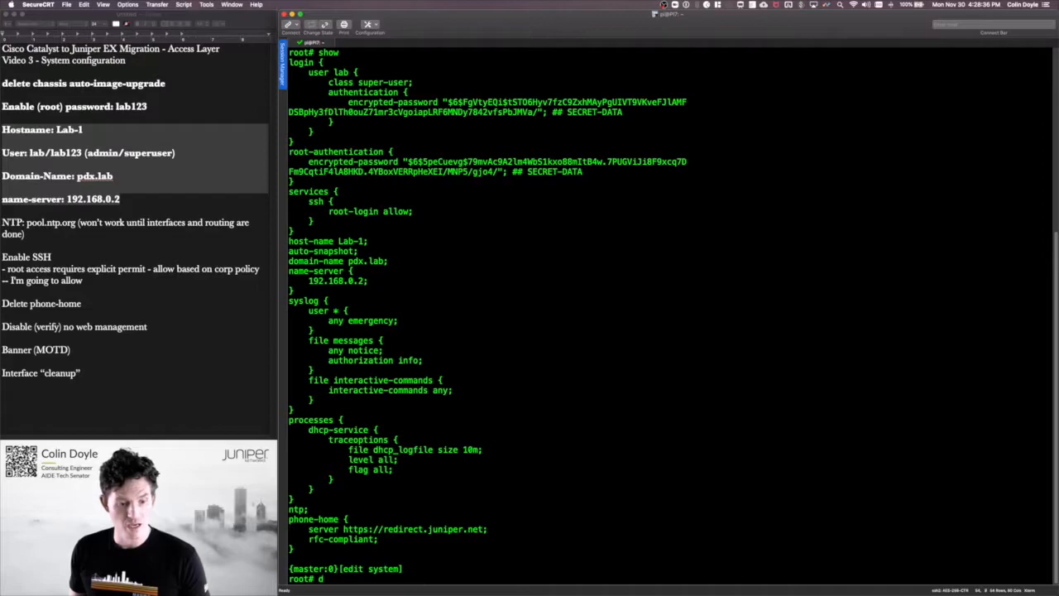
text(elete pho)
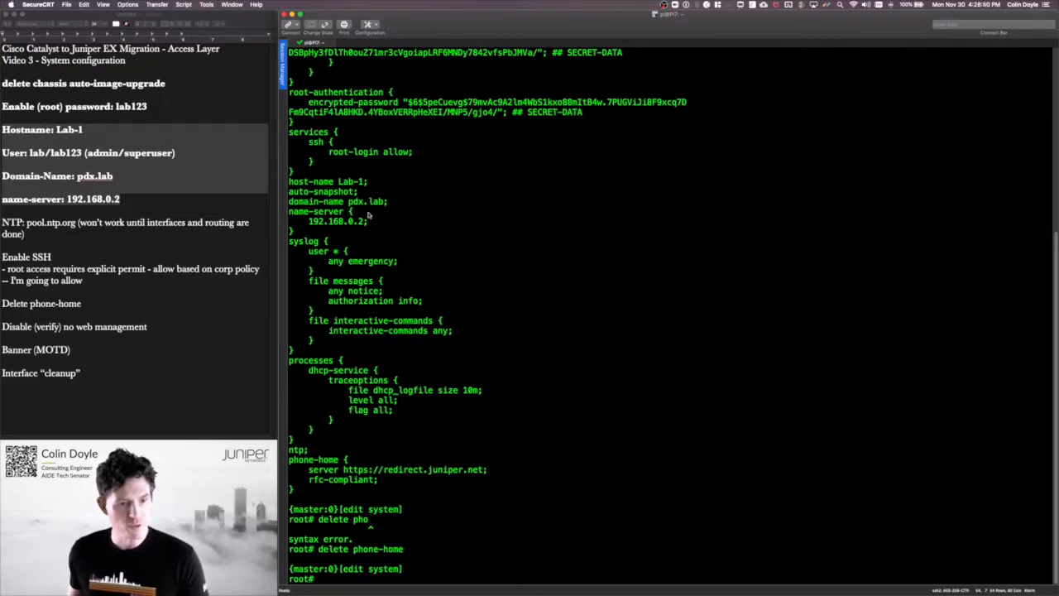
mouse_move(475, 345)
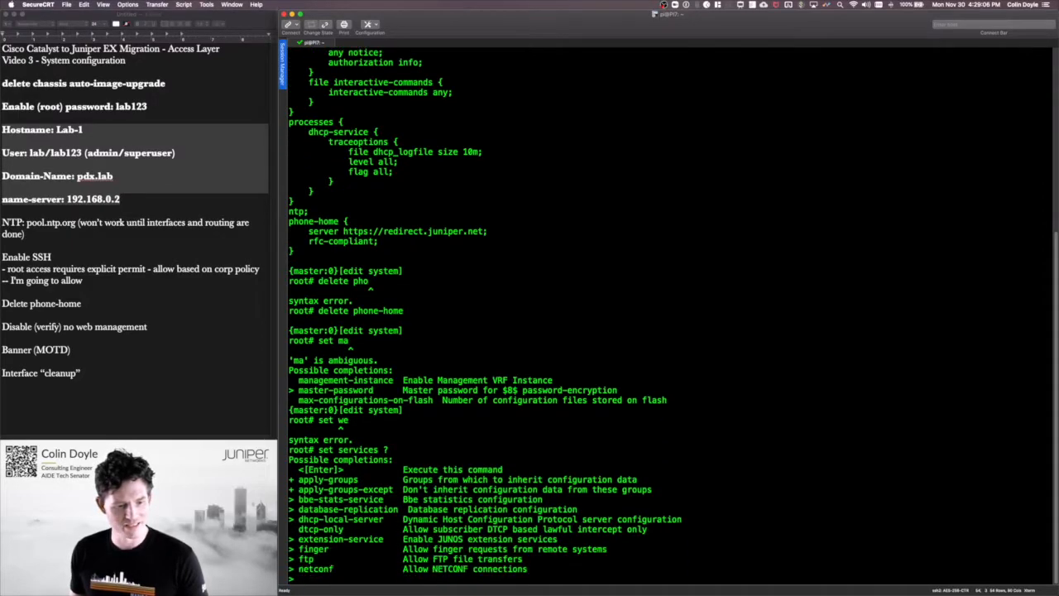
- Scroll the services option list and enter set services web-management
scroll(down, 3)
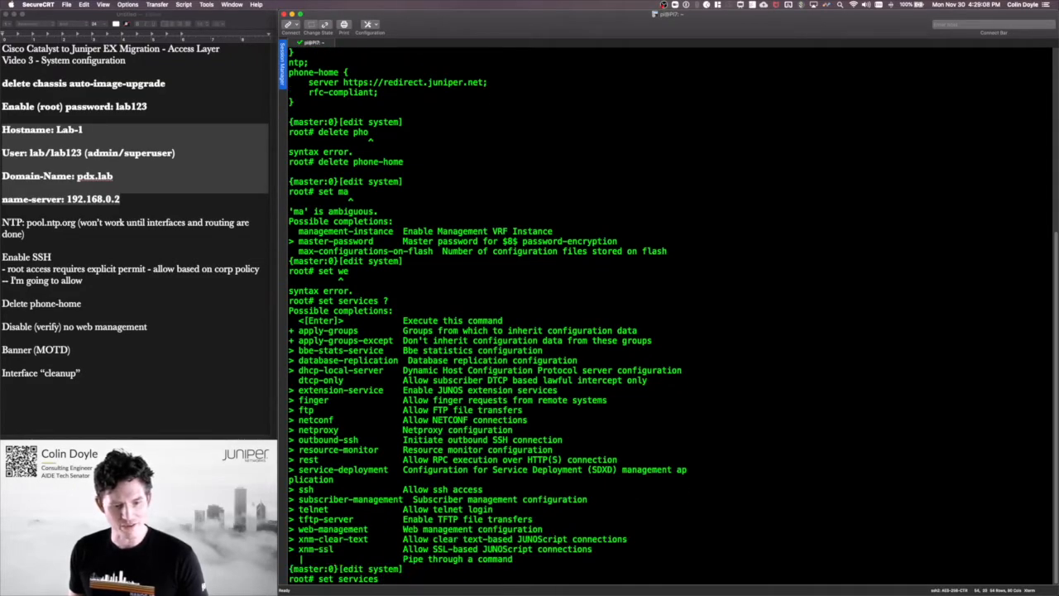
text(web-management)
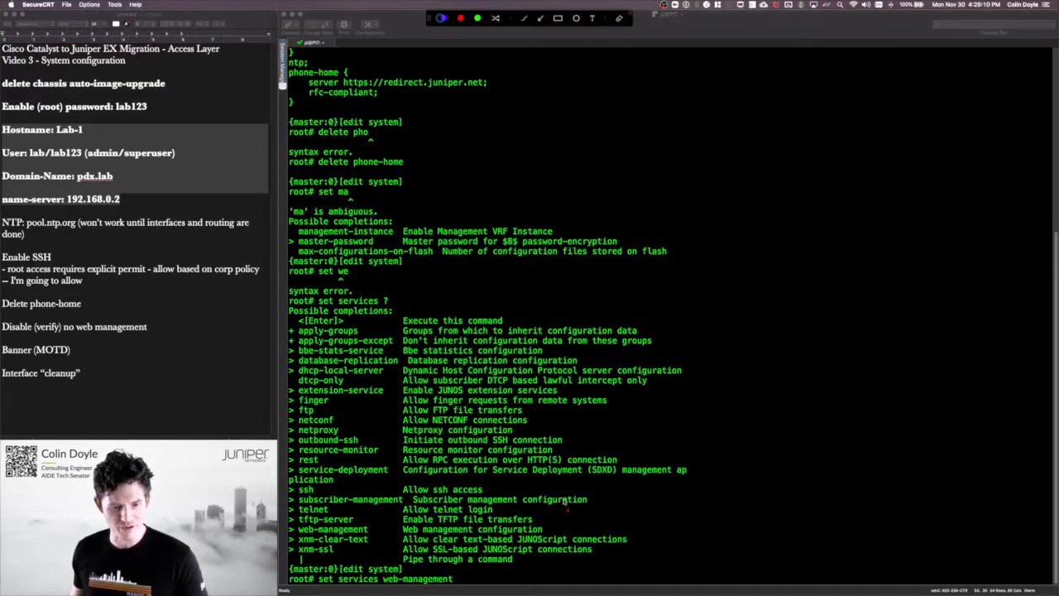
mouse_move(592, 556)
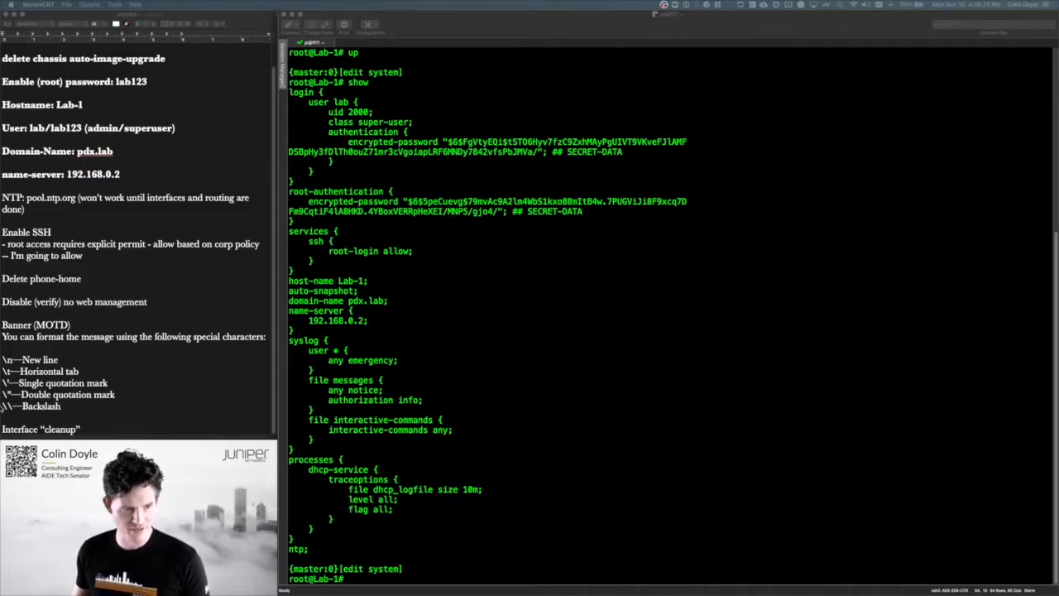
- Drag to select text in the SecureCRT terminal output
drag(394, 316, 131, 378)
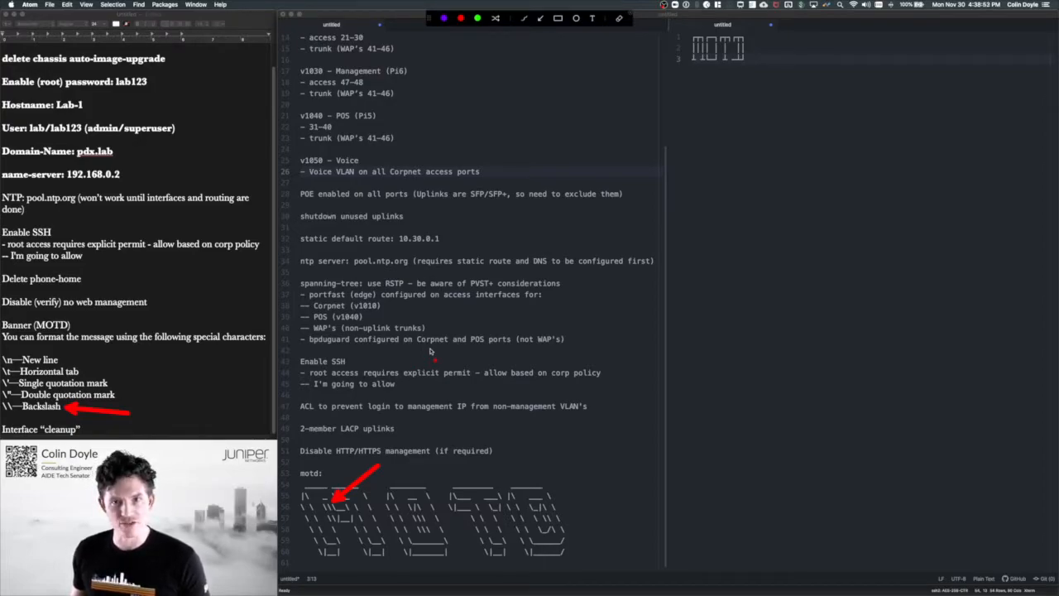
mouse_move(732, 115)
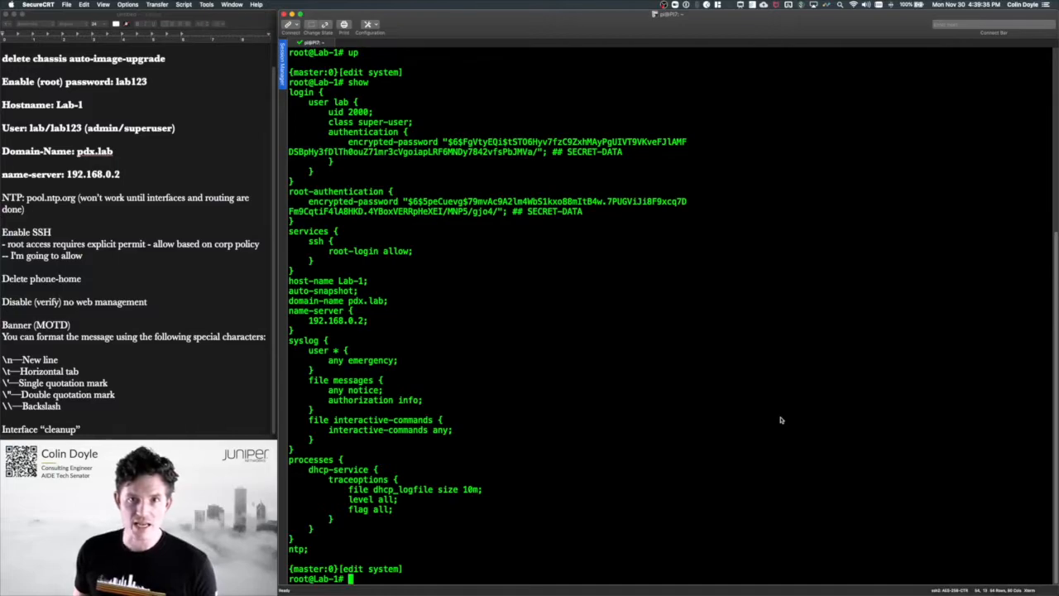
- Show the configuration and enter set login message with the quoted ASCII-art banner
text(show)
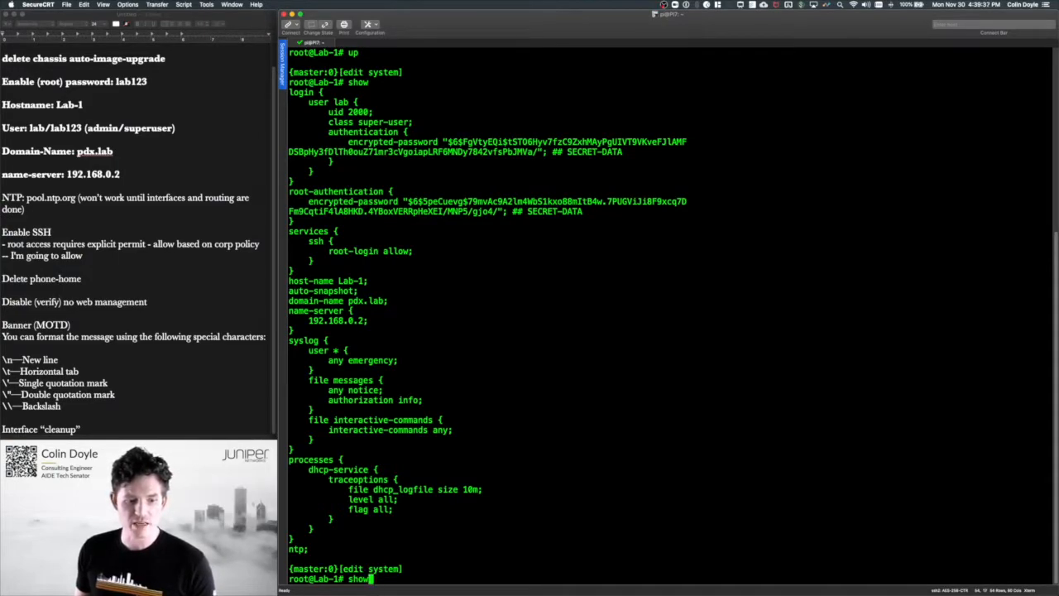
text(set login message)
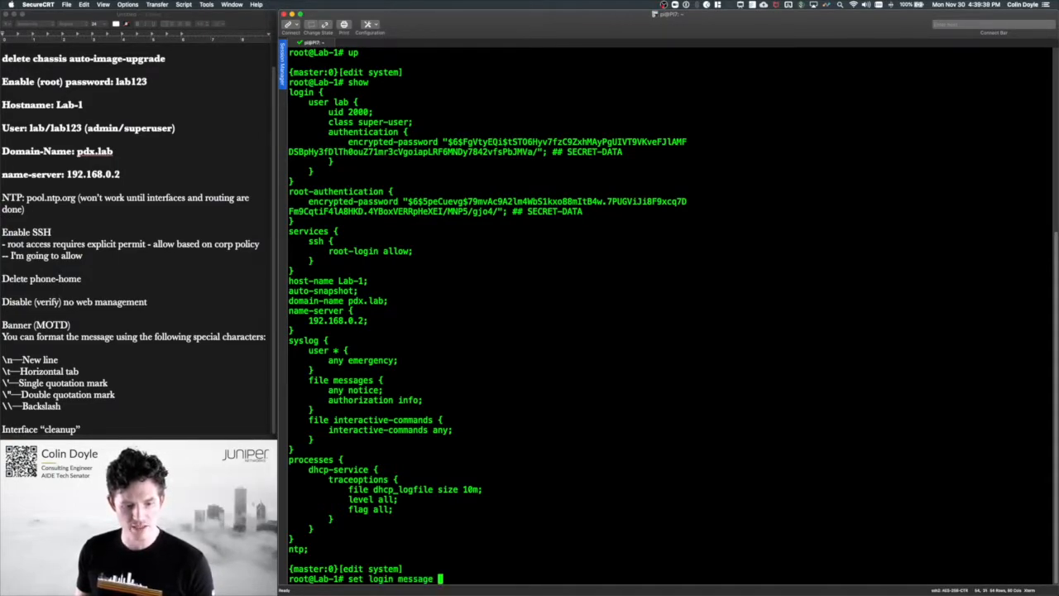
text(")
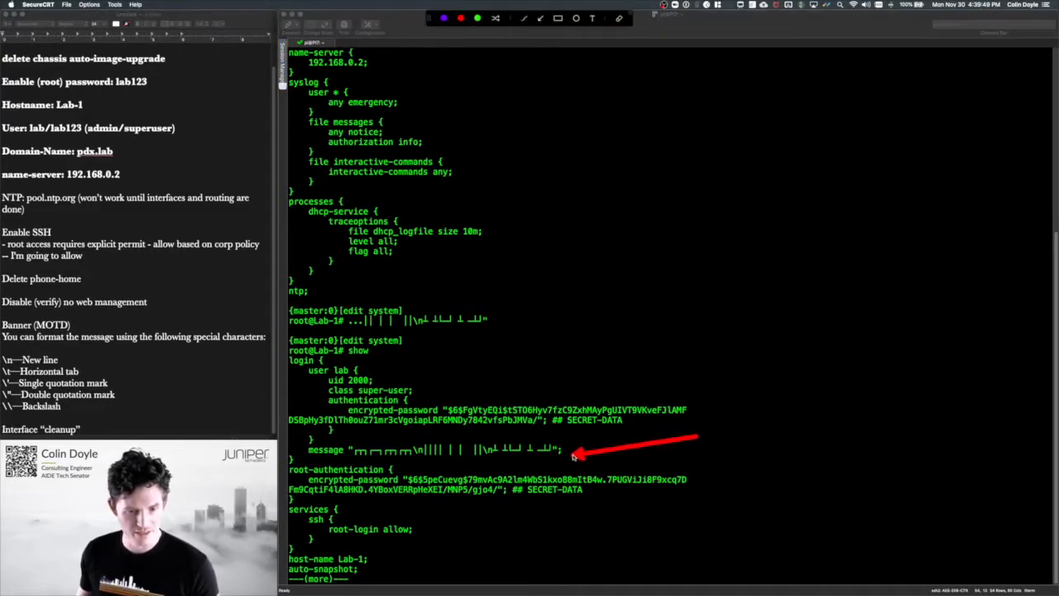
mouse_move(770, 510)
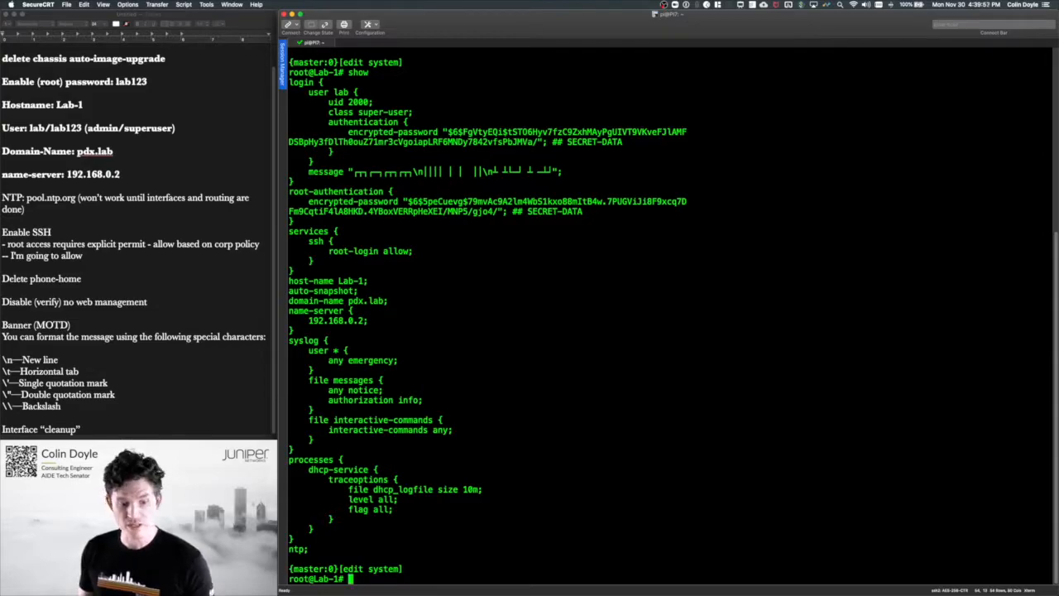
- Commit the banner with 'commit and-quit', log out, and log back in as root into configuration mode
text(commit and-quit)
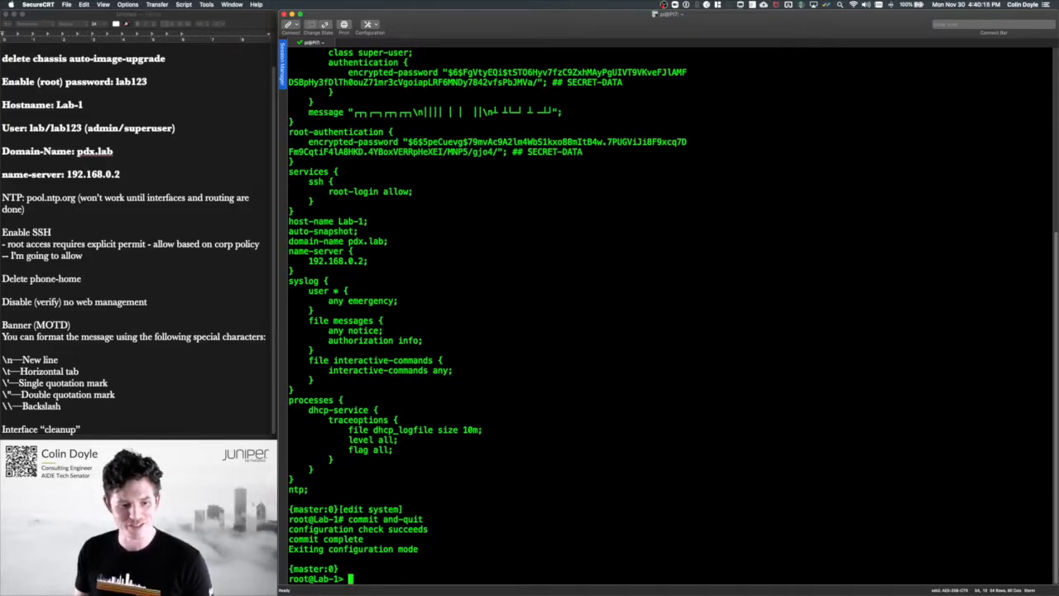
text(exit)
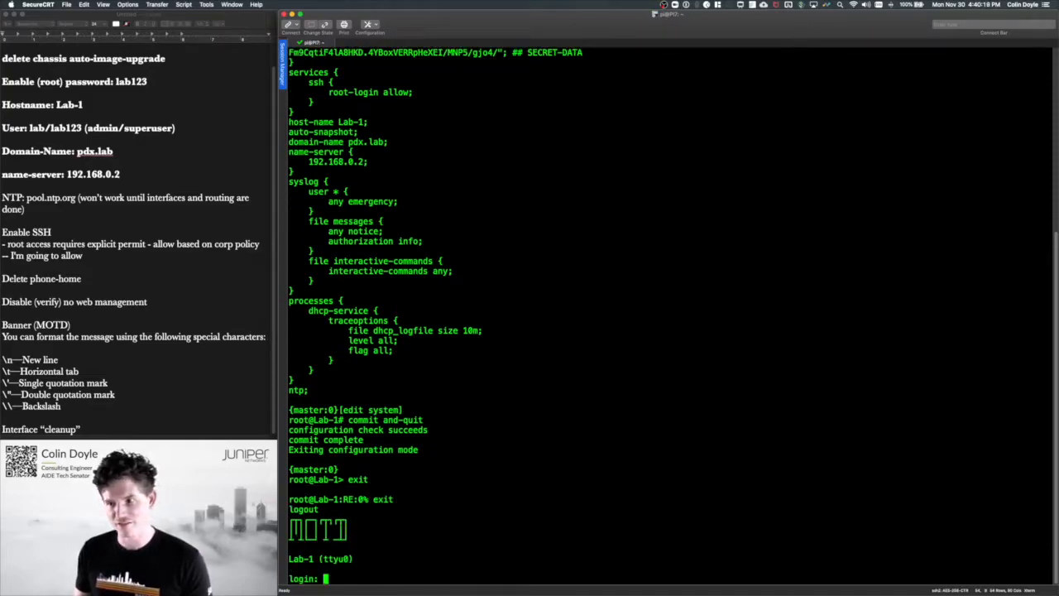
text(root)
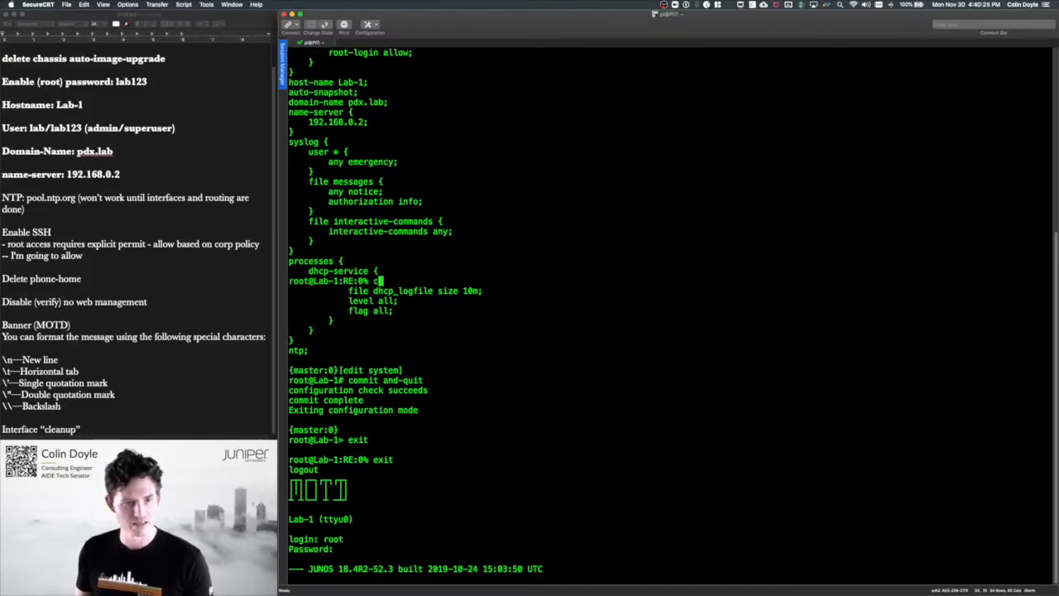
text(li)
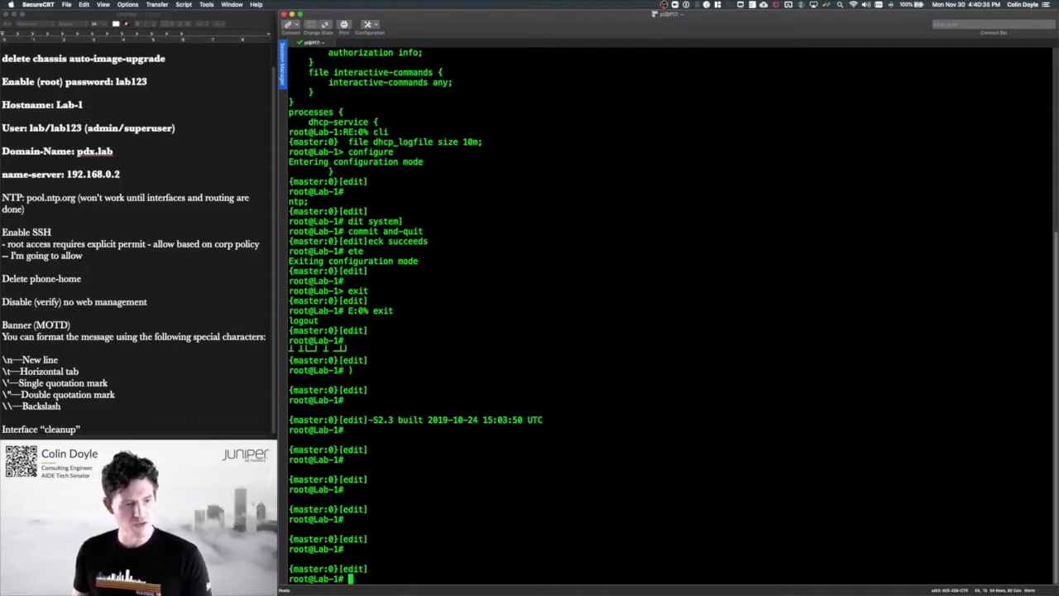
- Review the ge-0/0/0–29 interface config, delete all interfaces, then display the protocols section
text(show interfaces)
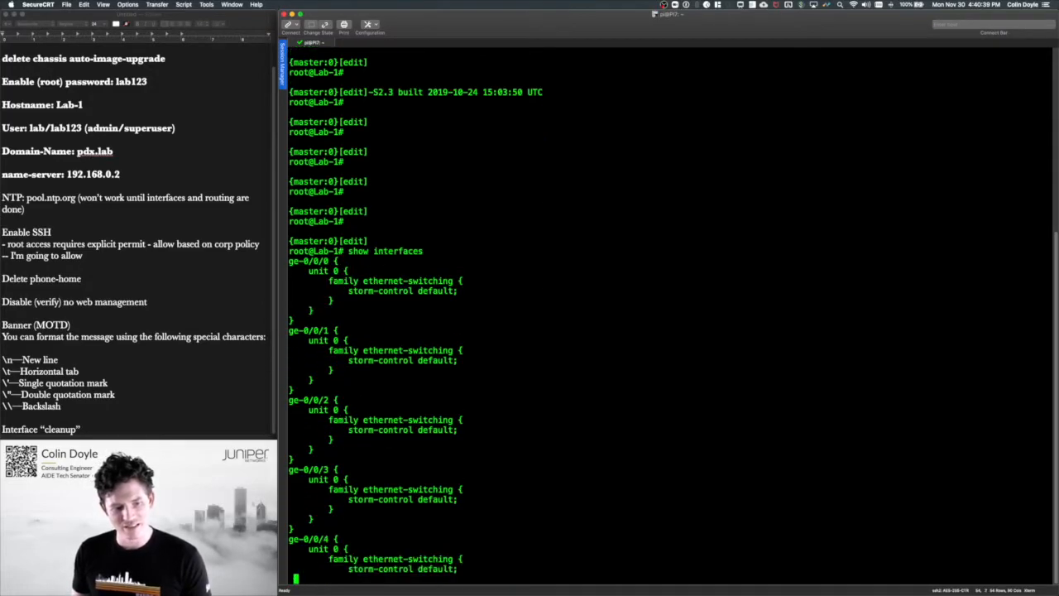
scroll(down, 3)
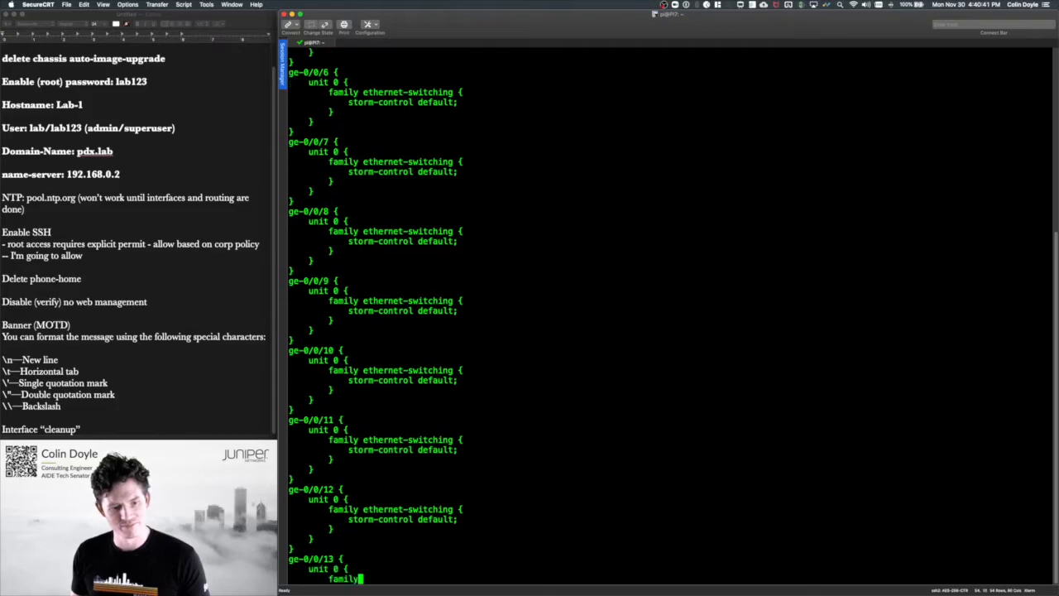
scroll(down, 3)
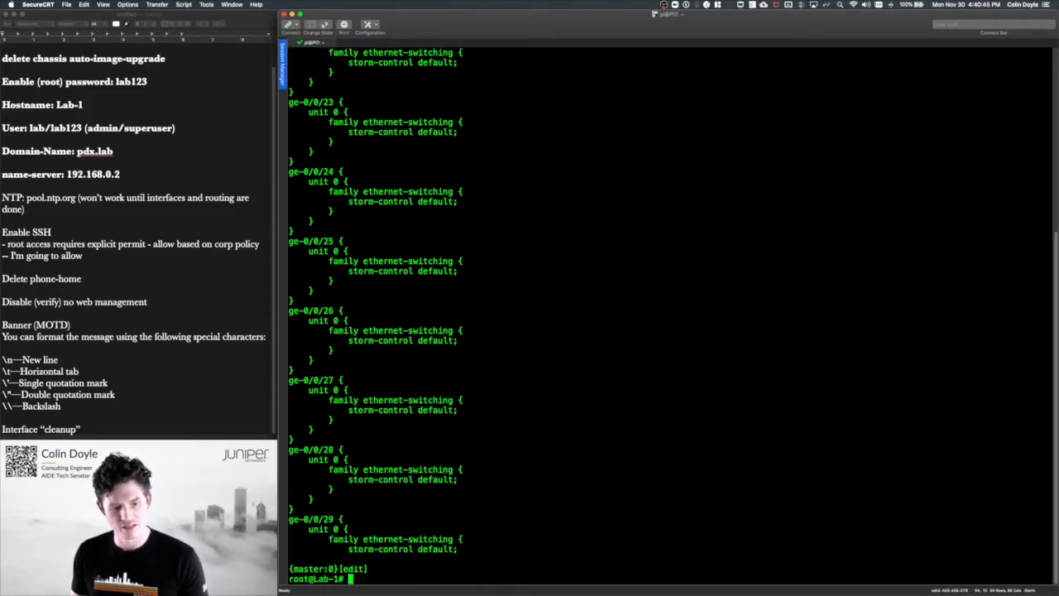
text(delete interfaces)
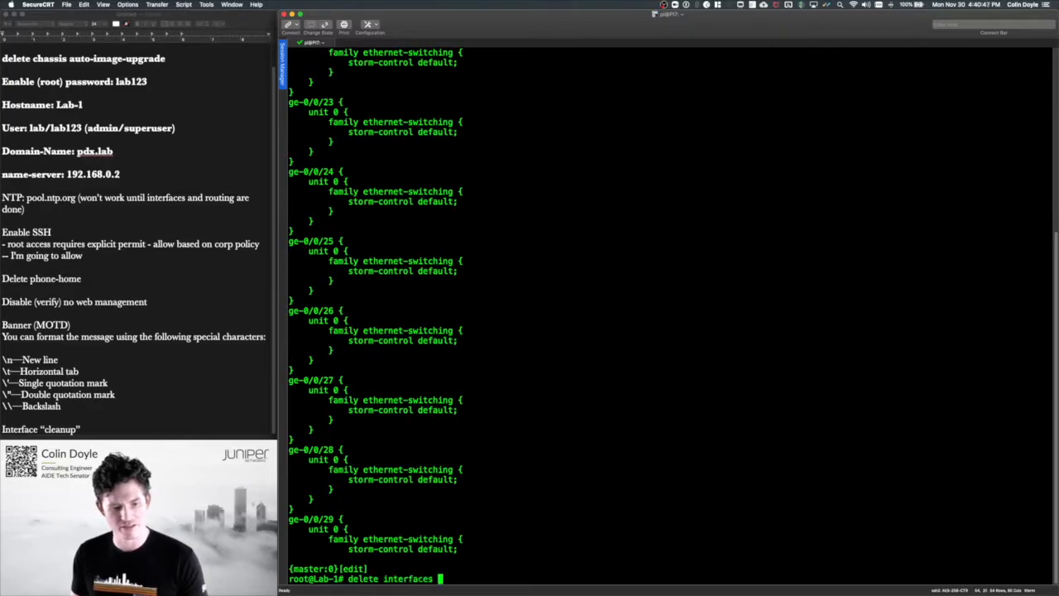
key(Return)
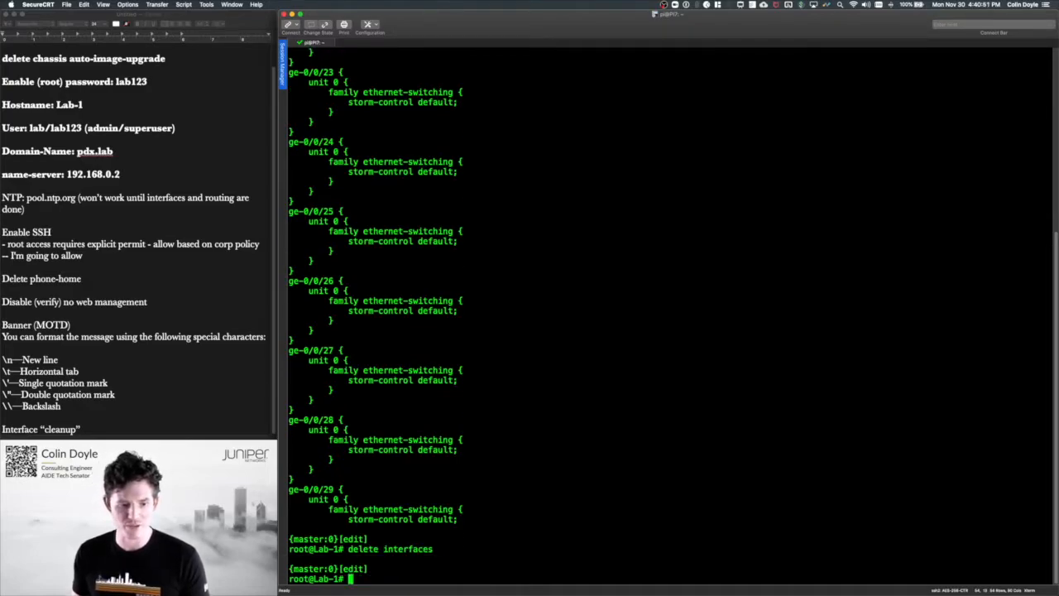
text(show protocols)
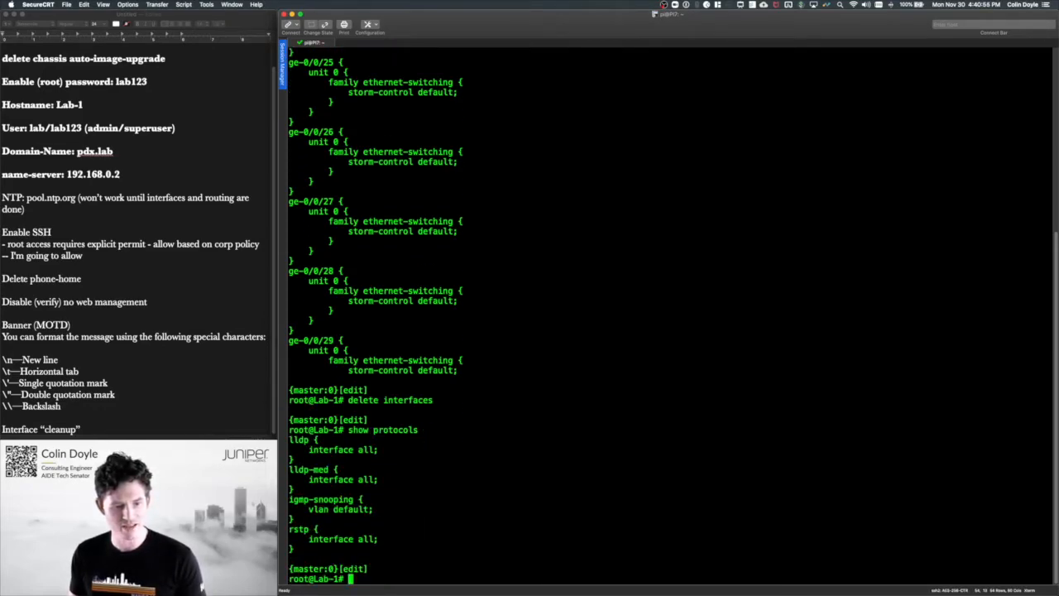
- Commit the interface deletion and confirm 'show interfaces' returns an empty configuration
text(commit)
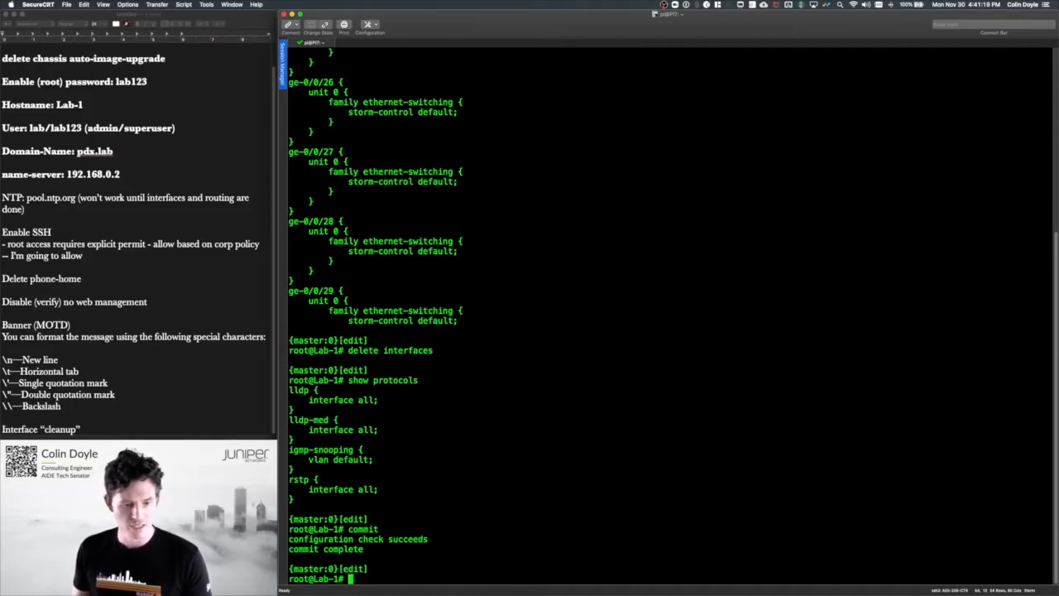
text(show interfaces)
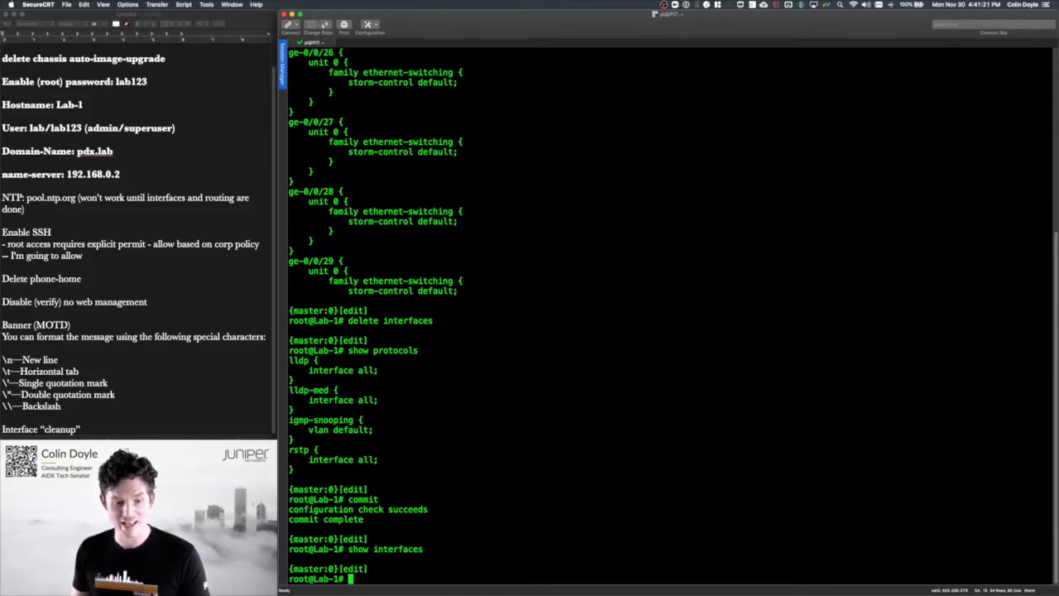